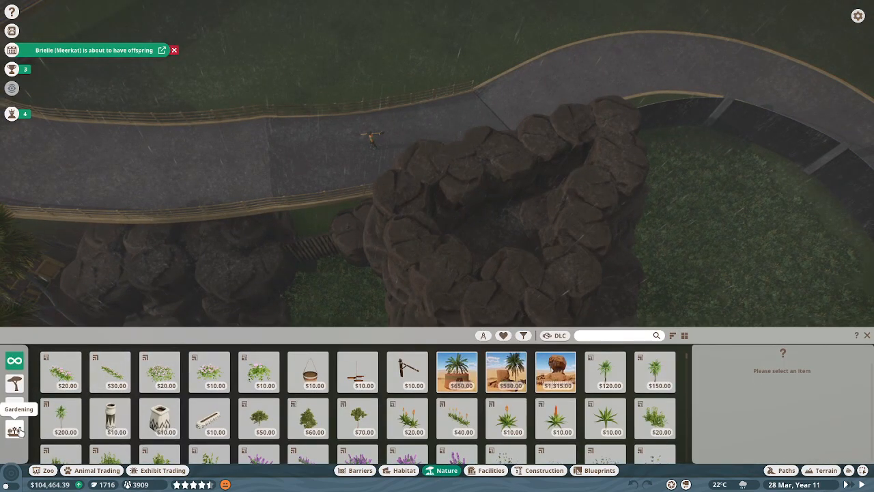
- Scroll the Gardening catalogue and place a square ground-cover patch atop the rock formation
scroll("down", 3)
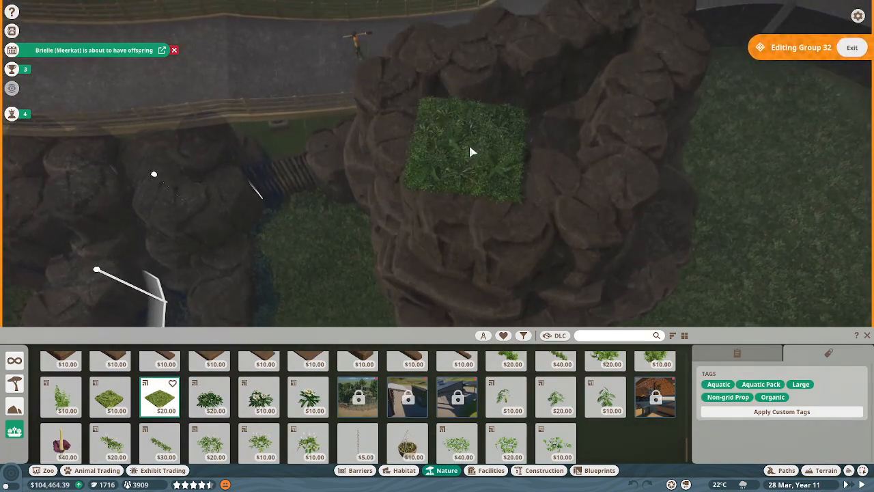
left_click(473, 152)
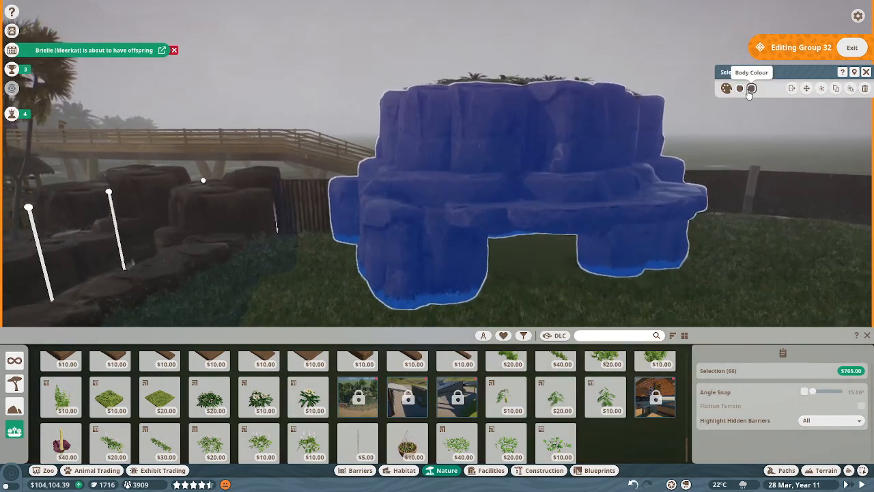
- Colour the rock outcrop reddish brown and add the Tropical filter to the catalogue
left_click(751, 88)
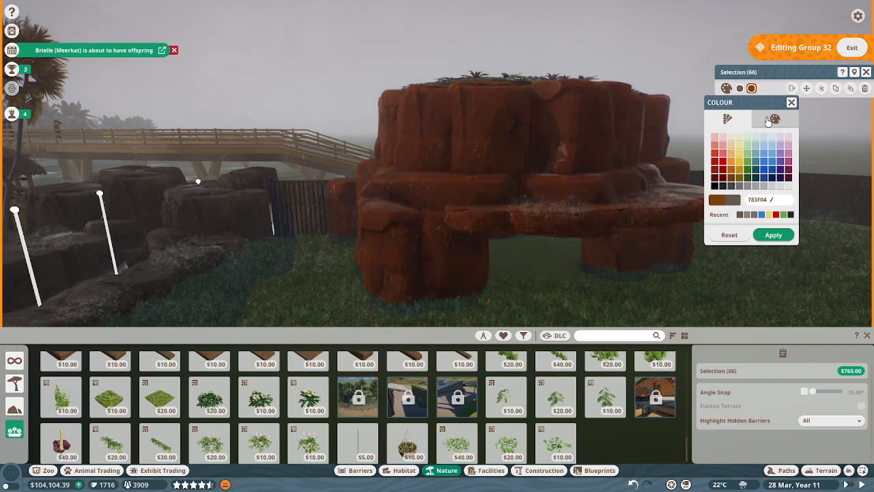
left_click(773, 119)
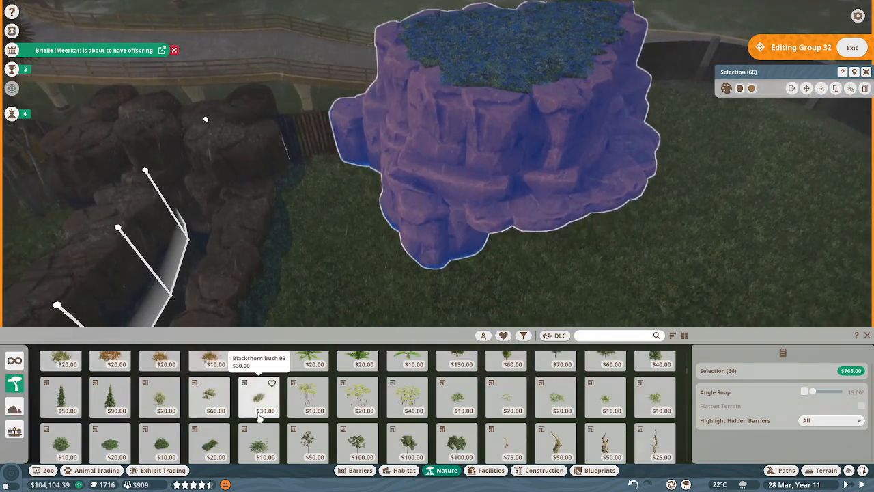
left_click(523, 335)
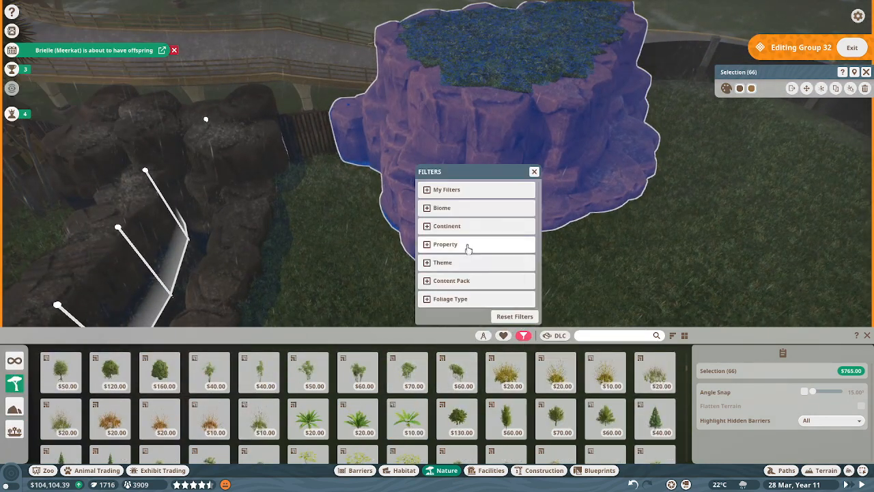
left_click(442, 208)
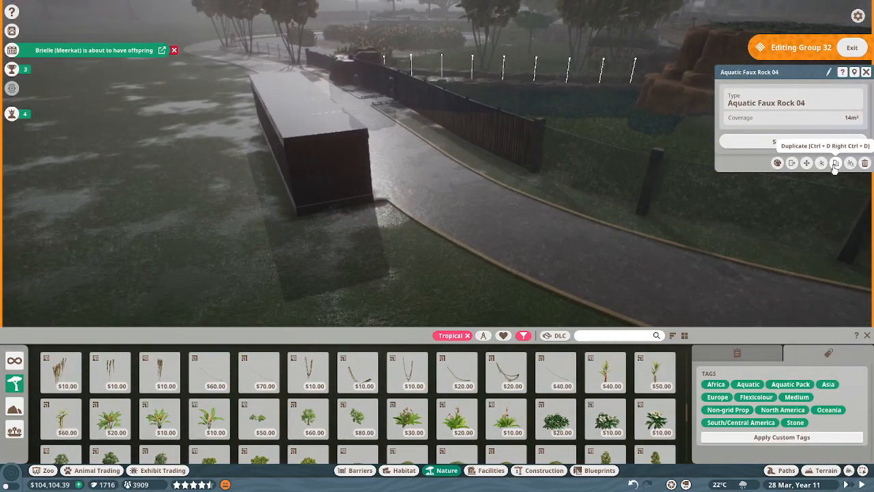
- Duplicate the faux rock piece and place two copies along the habitat barrier
left_click(835, 163)
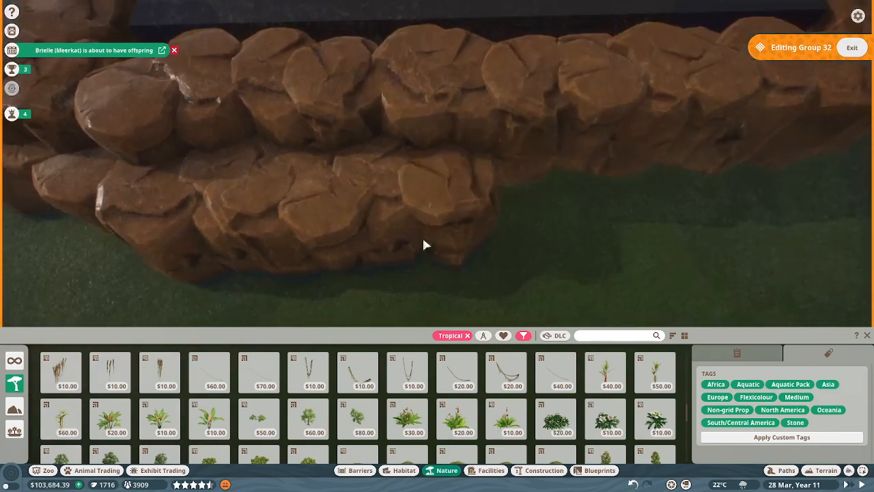
left_click(425, 245)
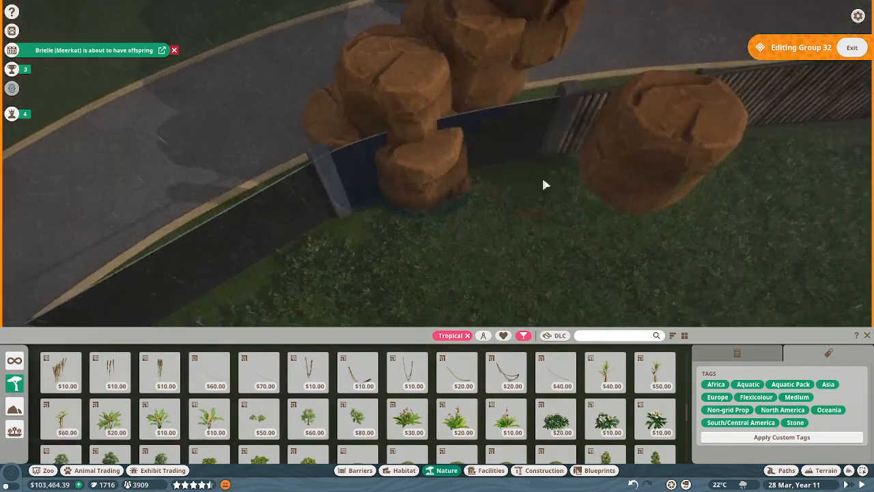
left_click(356, 158)
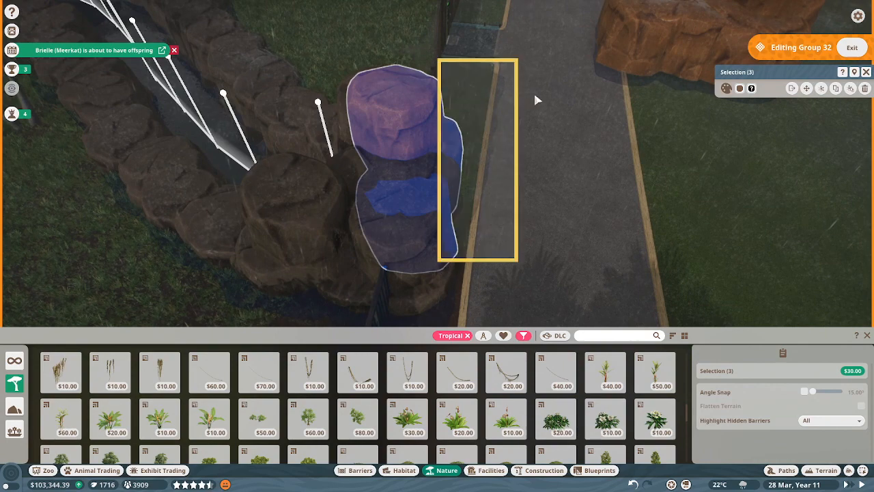
- Set the three selected rock pillars down beside the fence gate
left_click(740, 87)
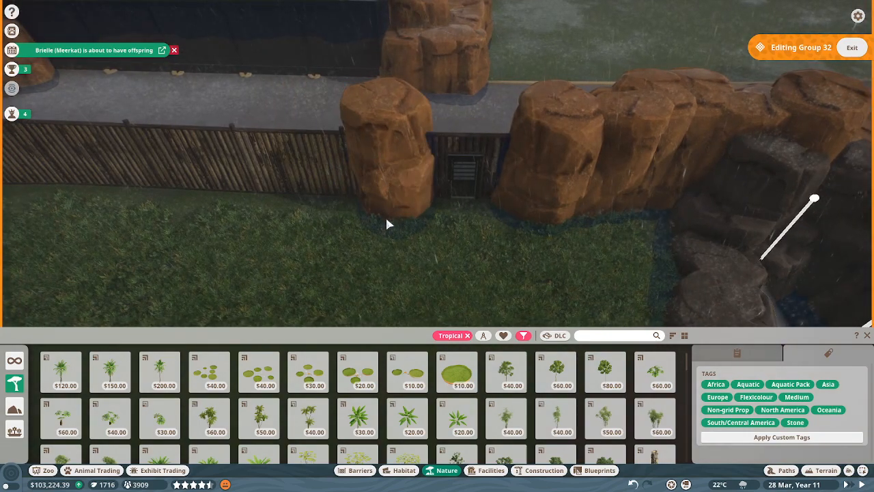
- Place another Aquatic Faux Rock piece beside the fence gate along the path
left_click(223, 239)
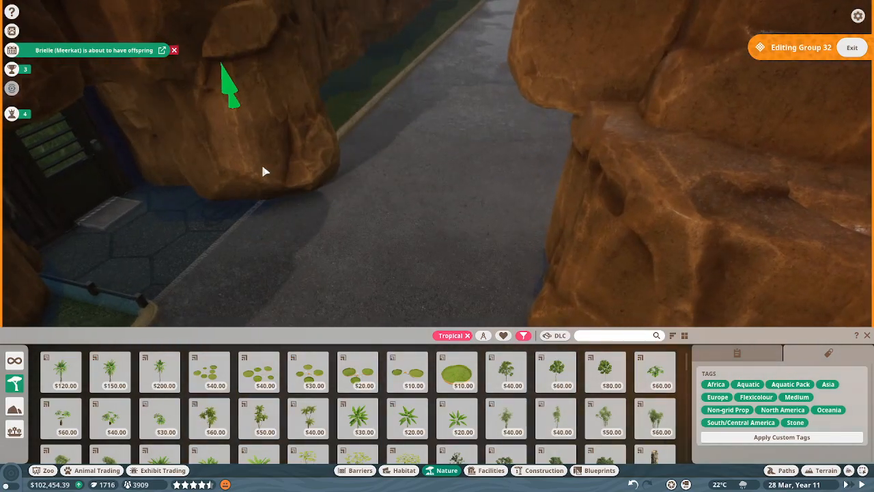
- Raise the rock beside the path with the vertical move handle
left_click_drag(265, 172, 444, 184)
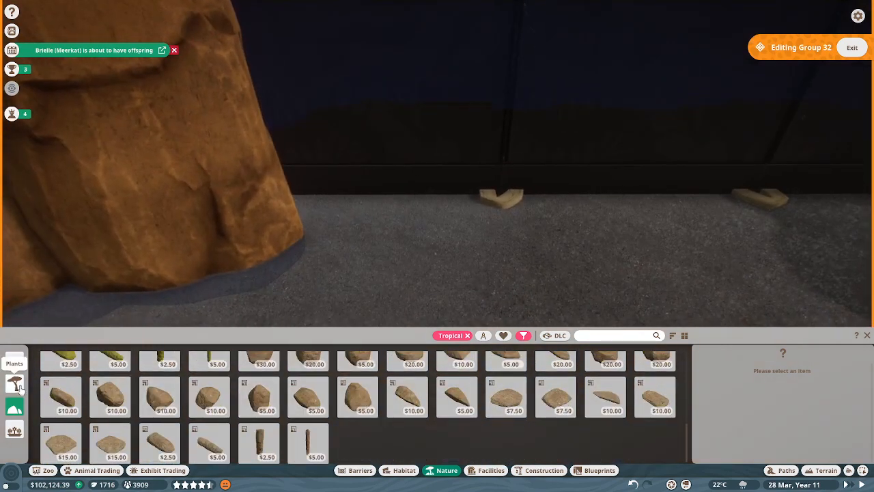
- Place a flat Aquatic Faux Rock 03 piece on the pool's rim
left_click(523, 335)
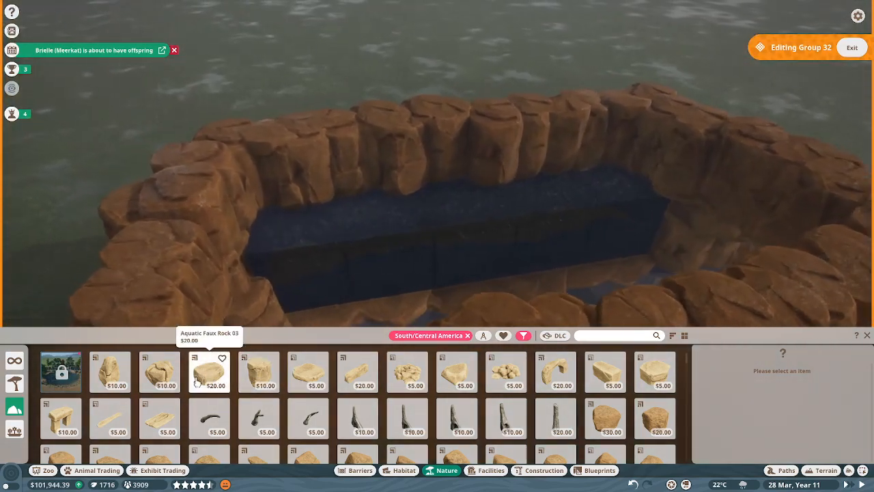
left_click(209, 371)
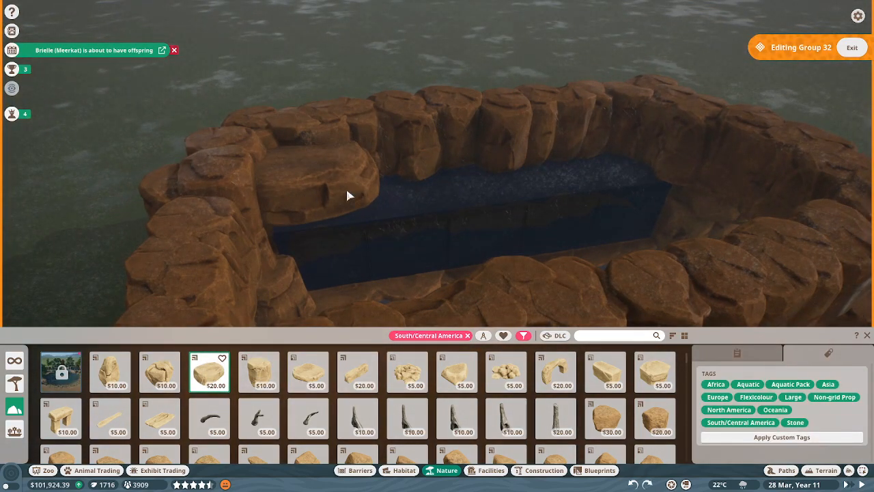
left_click(619, 171)
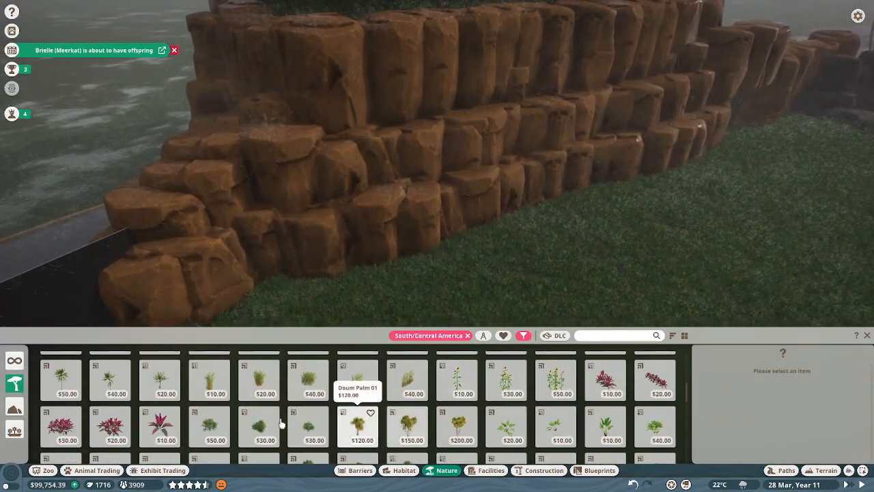
- Plant the $30 small leafy shrub on the rock ledge
left_click(259, 427)
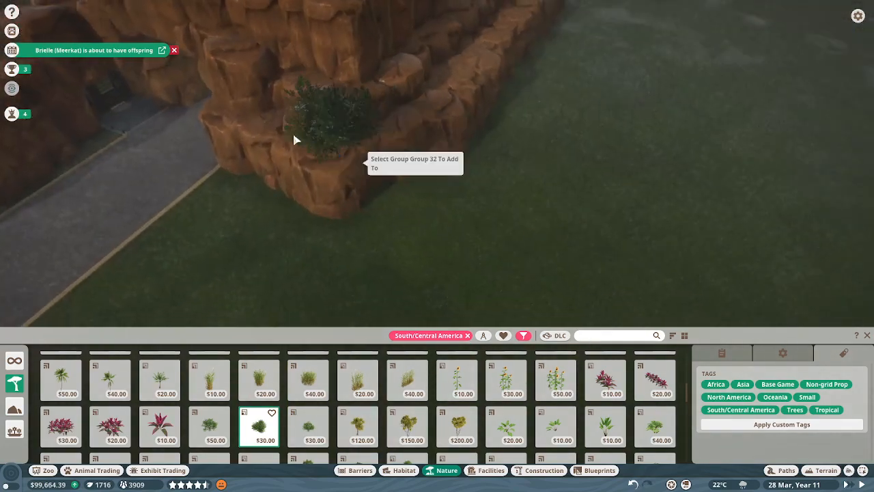
left_click(294, 137)
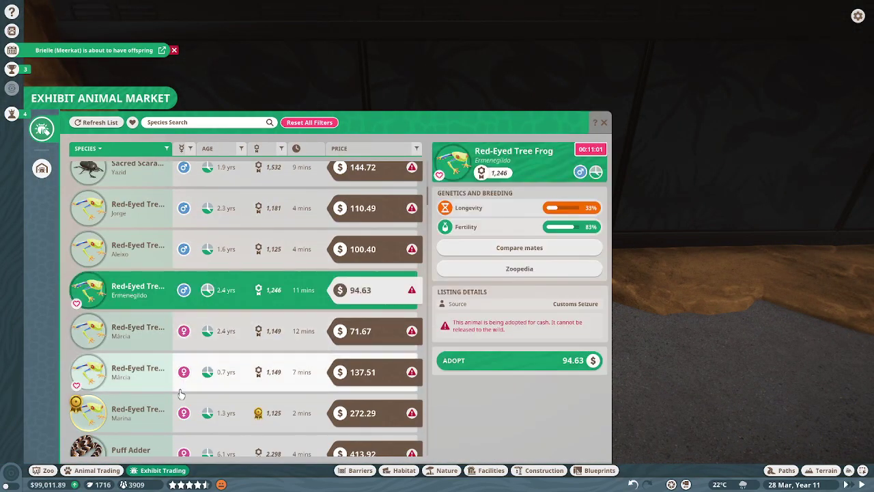
- Adopt three Red-Eyed Tree Frogs from the Exhibit Animal Market listings
left_click(518, 360)
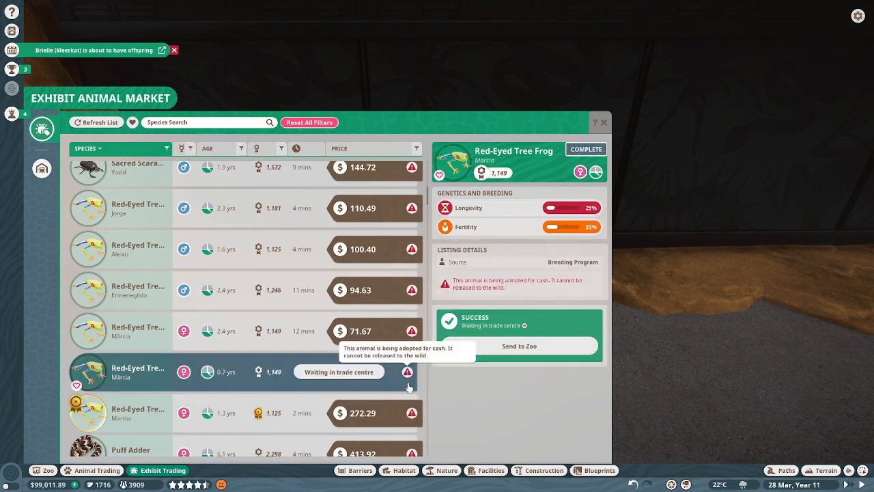
left_click(136, 248)
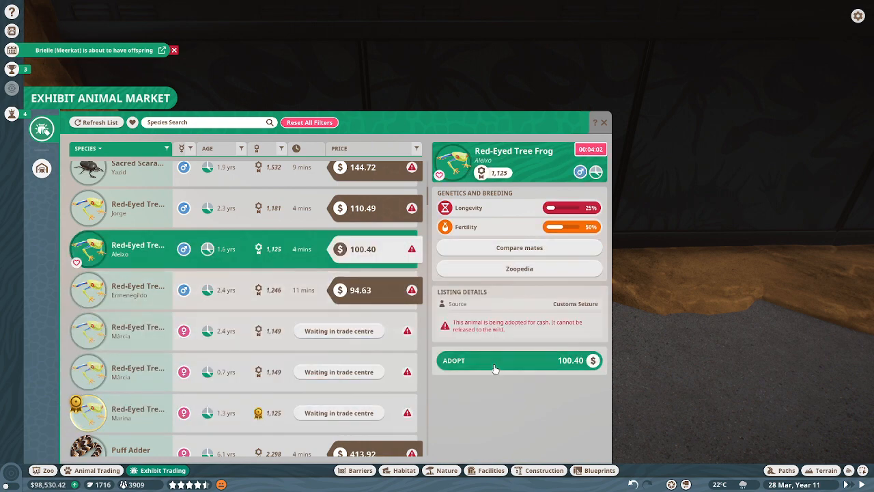
left_click(519, 361)
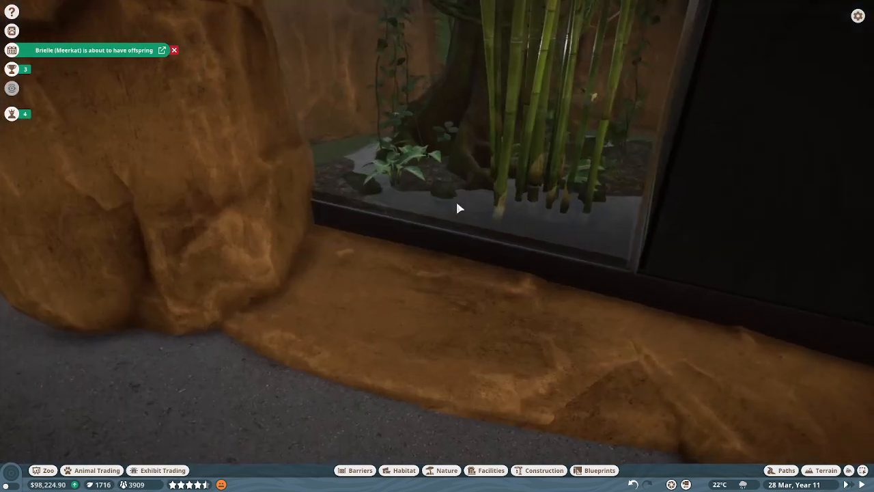
- Set the vivarium's windows 1, 3 and 4 to closed
left_click(462, 209)
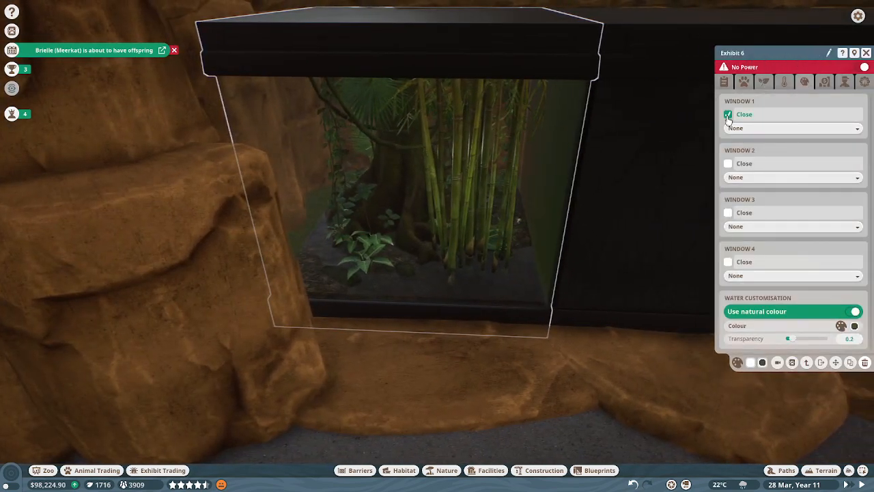
left_click(727, 262)
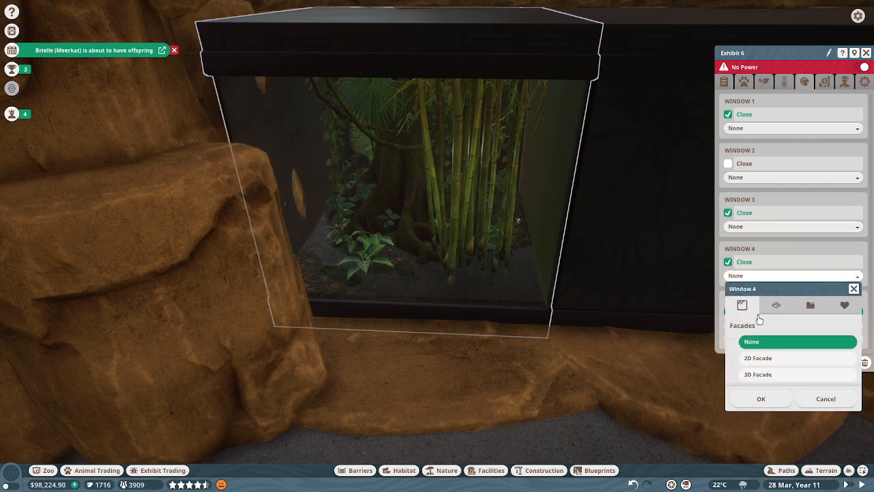
left_click(758, 374)
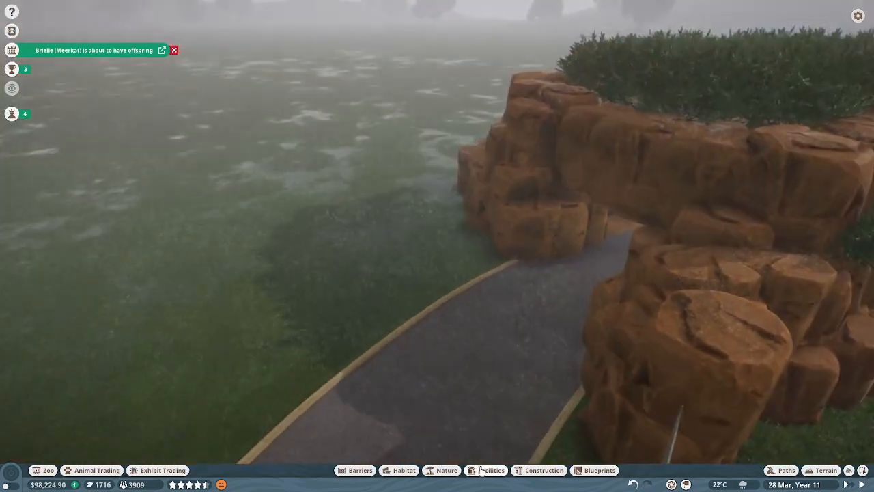
- Open the Exhibit Trading sidebar from the bottom toolbar beside the bamboo vivarium
left_click(487, 470)
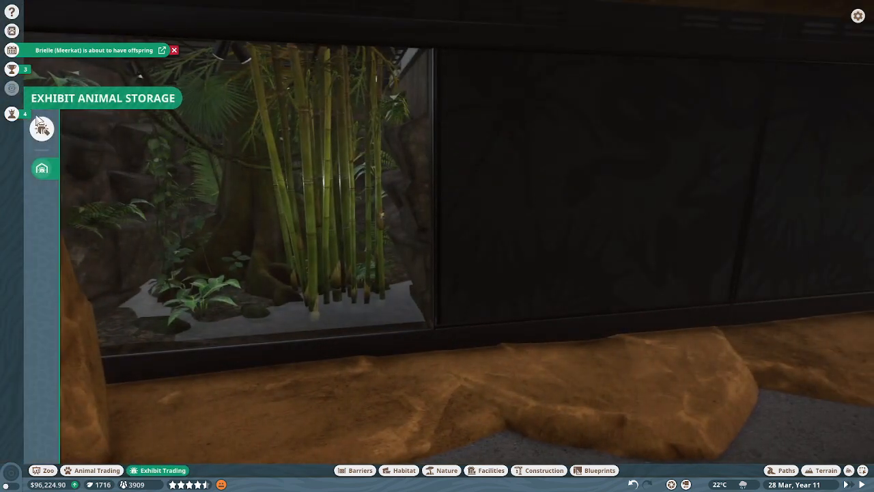
- Check the frogs held in Exhibit Animal Storage, then return to the market listings
left_click(41, 129)
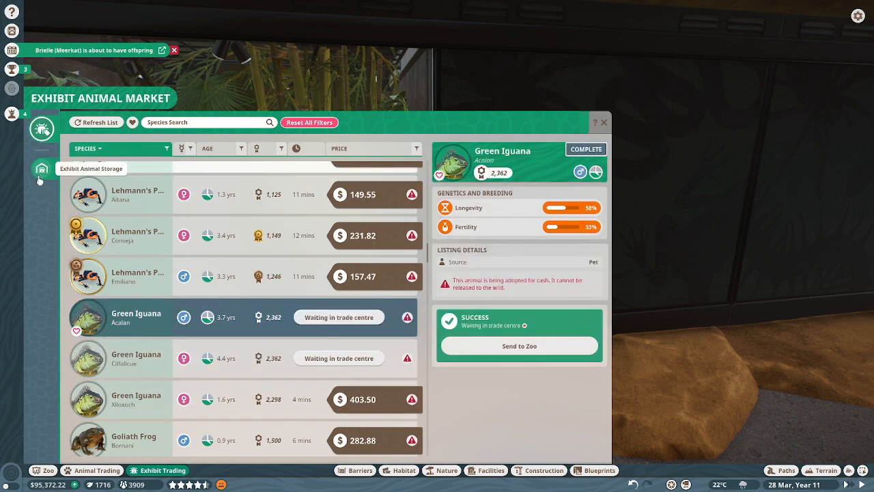
left_click(519, 345)
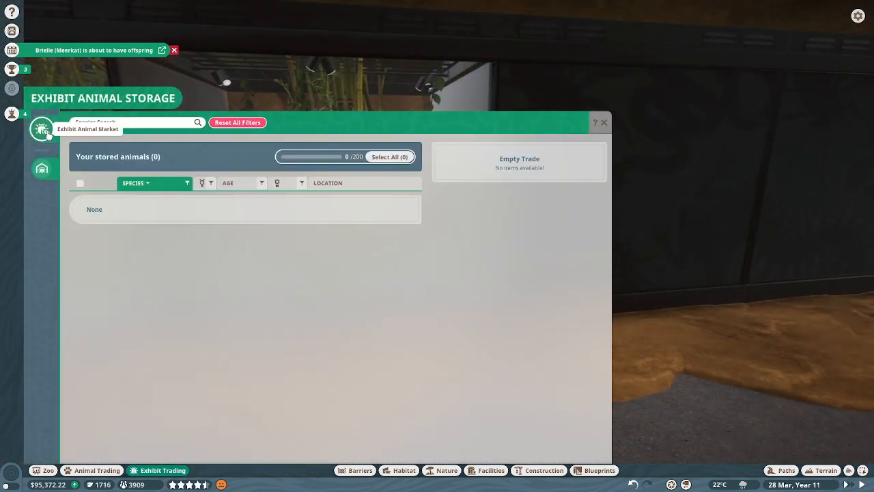
left_click(42, 128)
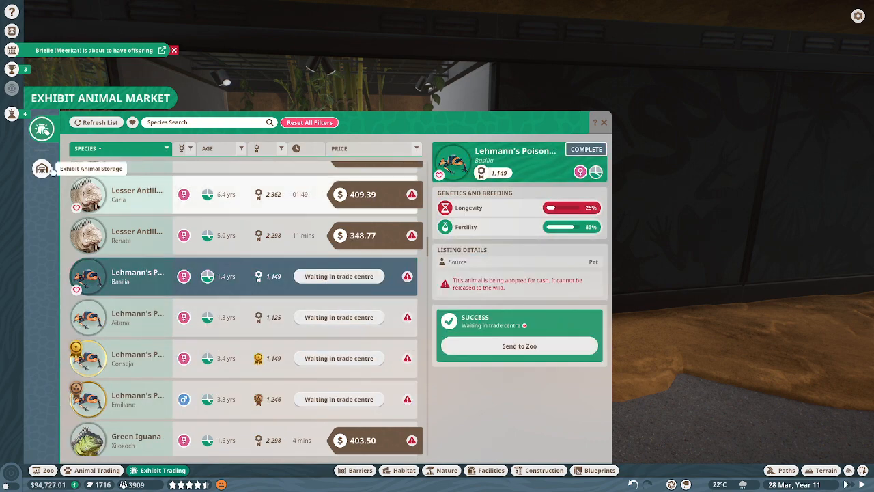
left_click(42, 168)
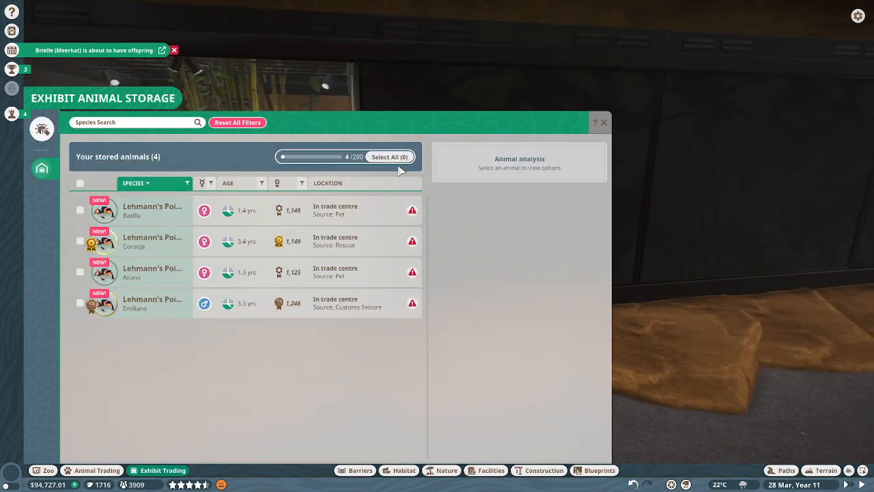
left_click(604, 123)
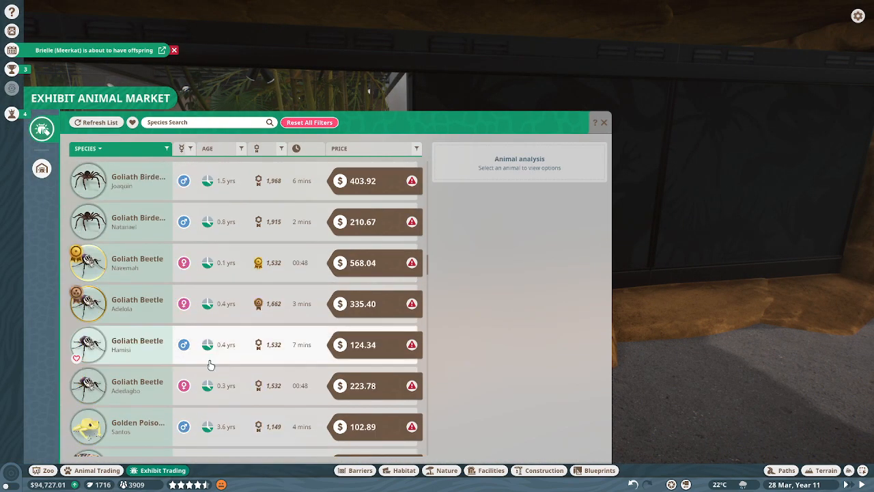
- Scroll the exhibit market to the Goliath Birdeater listings and adopt a female
scroll("down", 3)
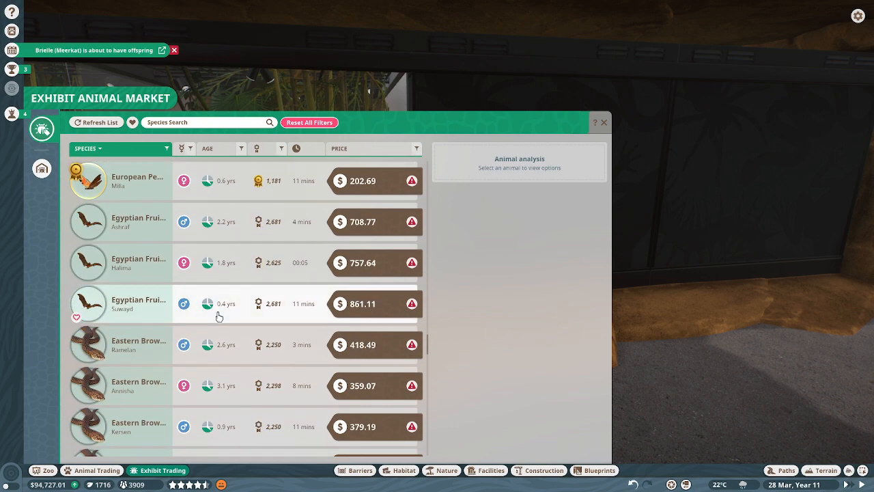
scroll("down", 3)
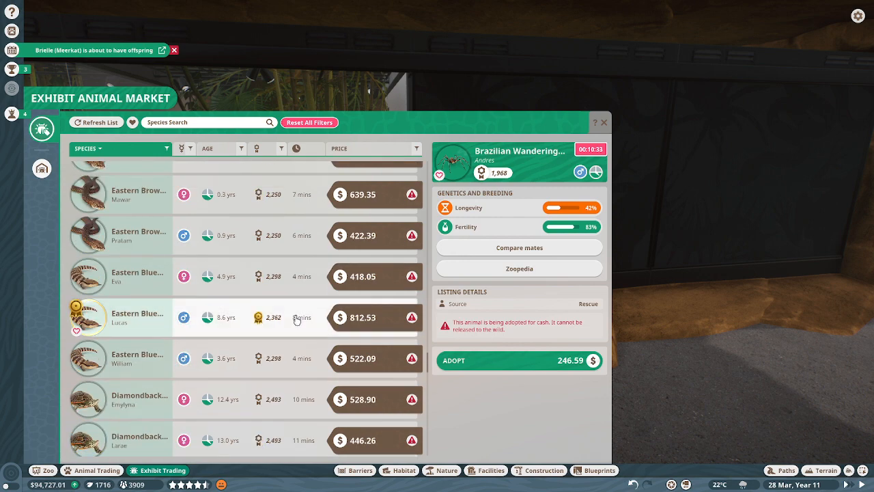
scroll("down", 3)
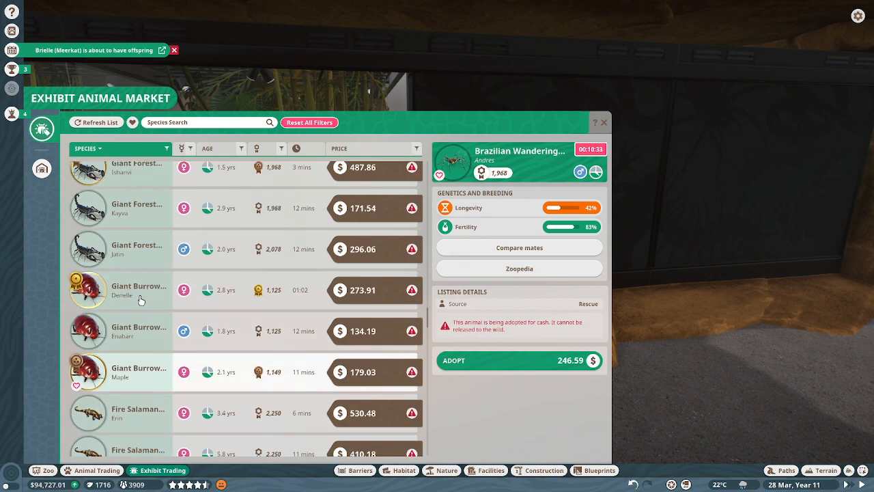
scroll("down", 3)
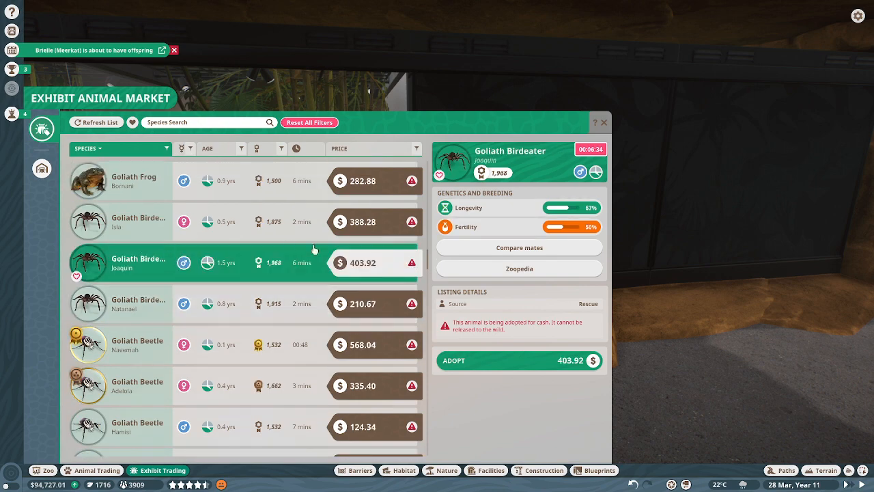
left_click(138, 222)
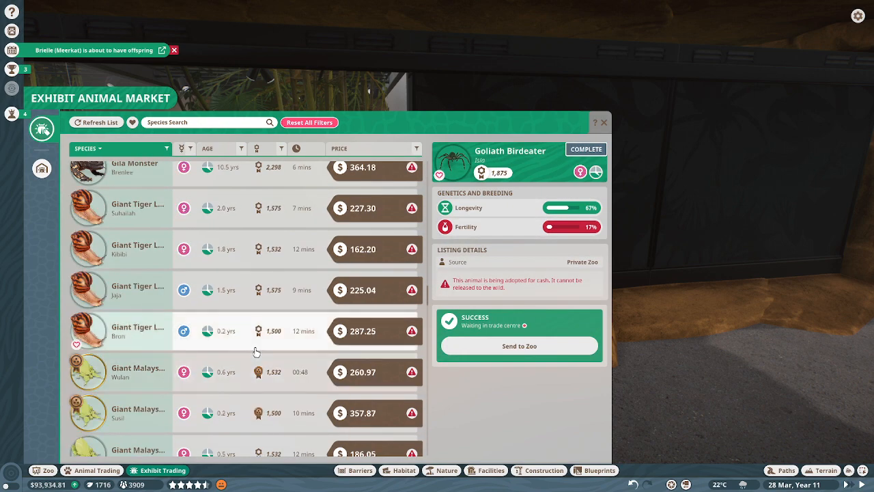
scroll("down", 3)
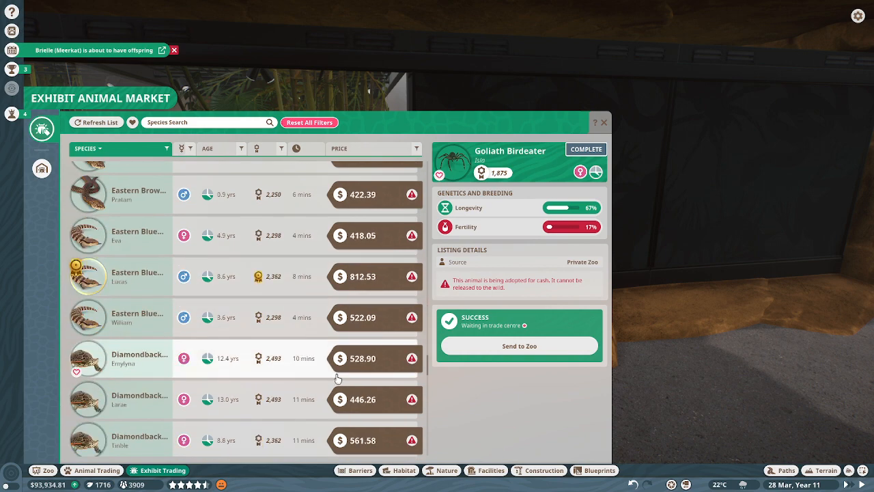
scroll("down", 3)
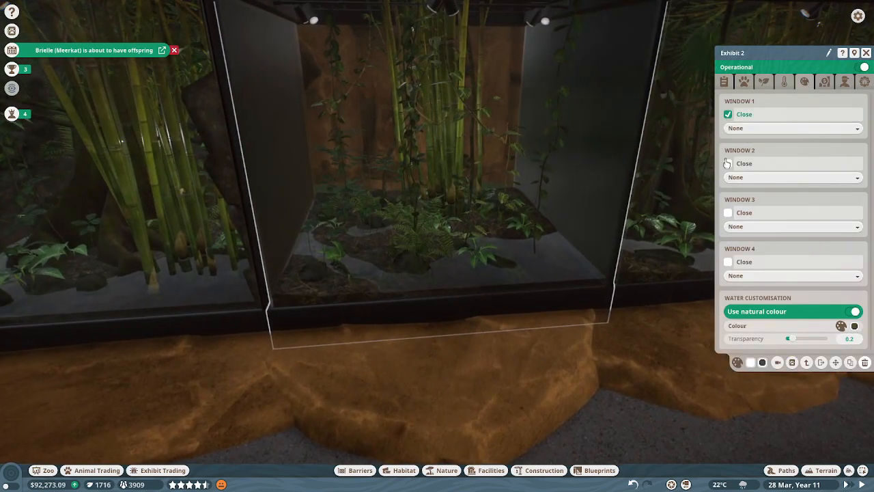
- Close Exhibit 2's windows 3 and 4 and give Window 1 a 3D facade
left_click(728, 213)
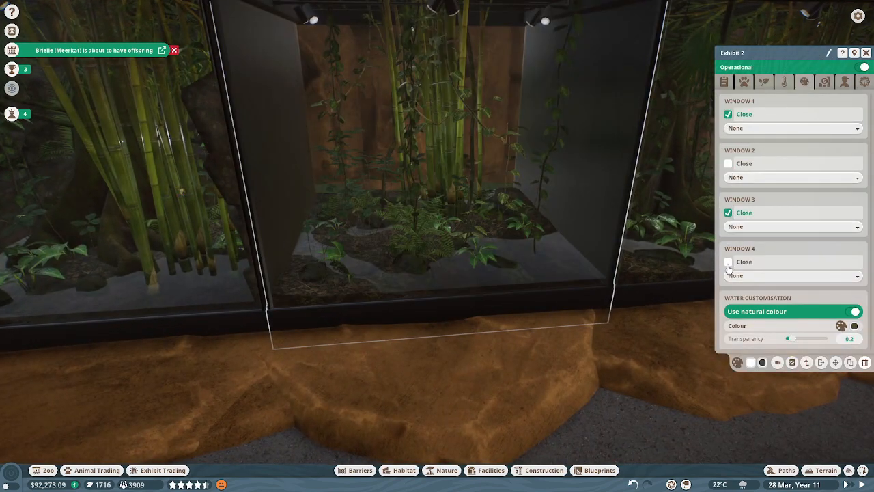
left_click(728, 261)
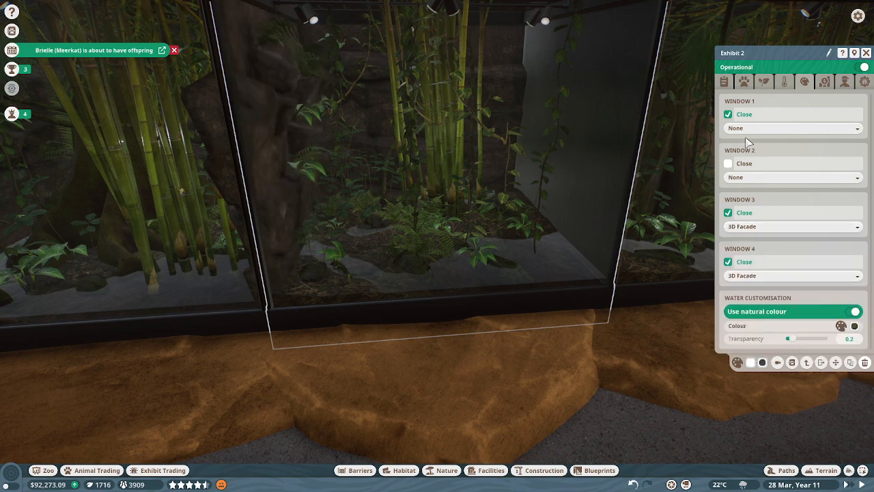
left_click(792, 128)
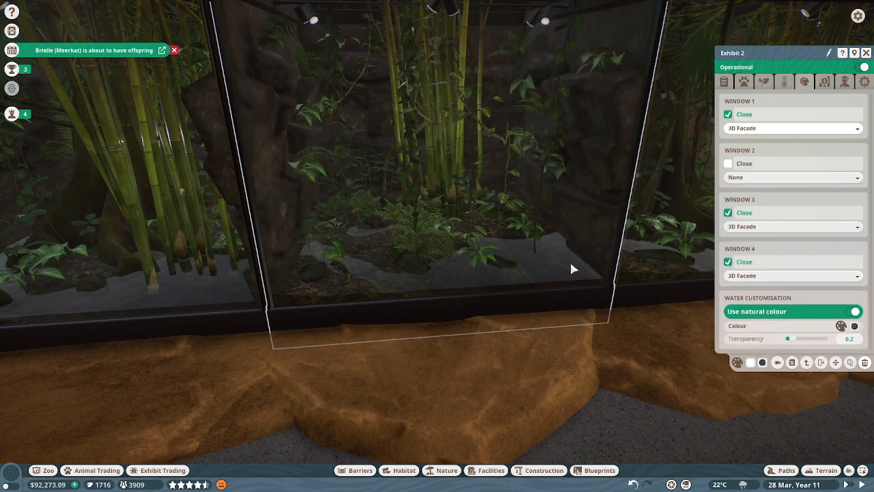
- Set Exhibit 2's climate to 30°C and 49% humidity for the Green Iguana
left_click(783, 81)
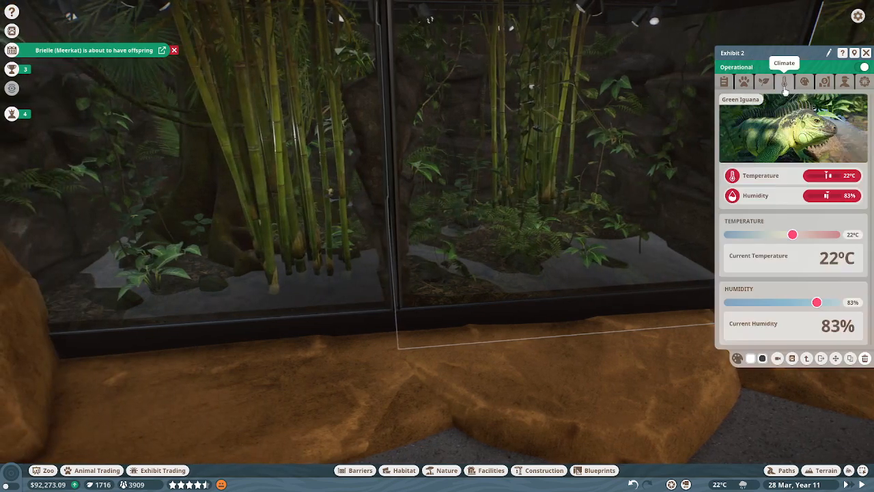
left_click_drag(792, 235, 806, 234)
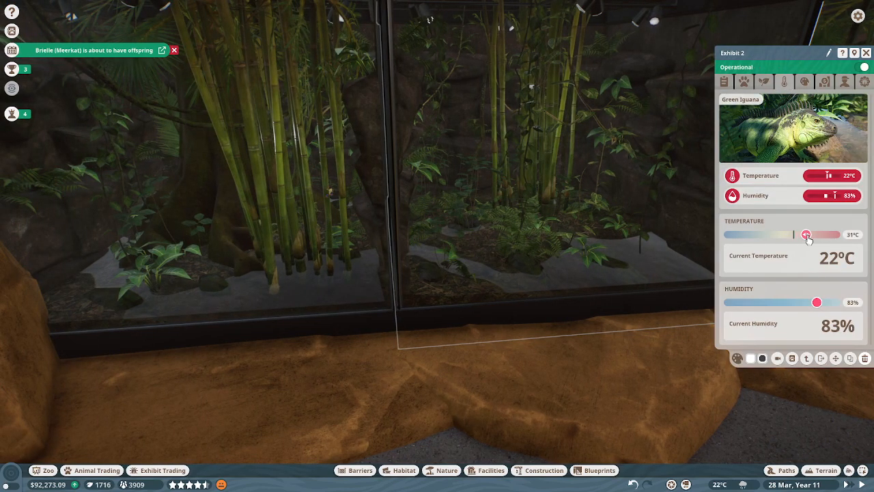
left_click_drag(807, 234, 805, 234)
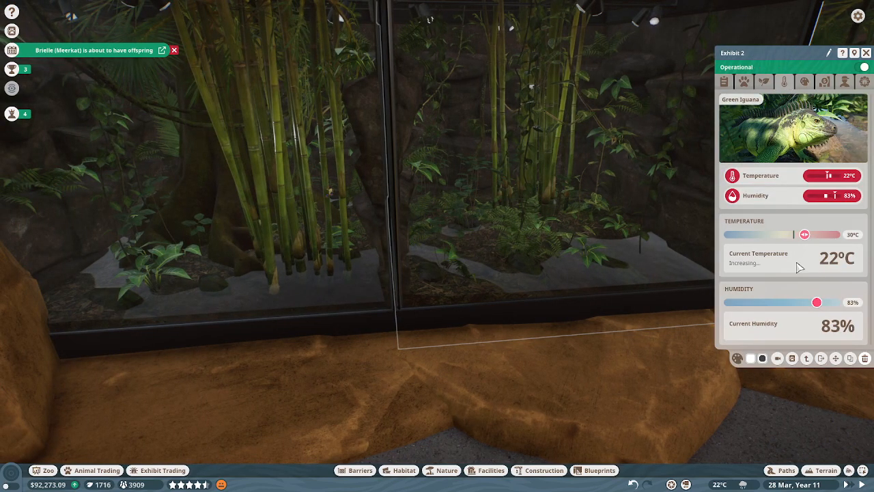
left_click_drag(817, 301, 784, 301)
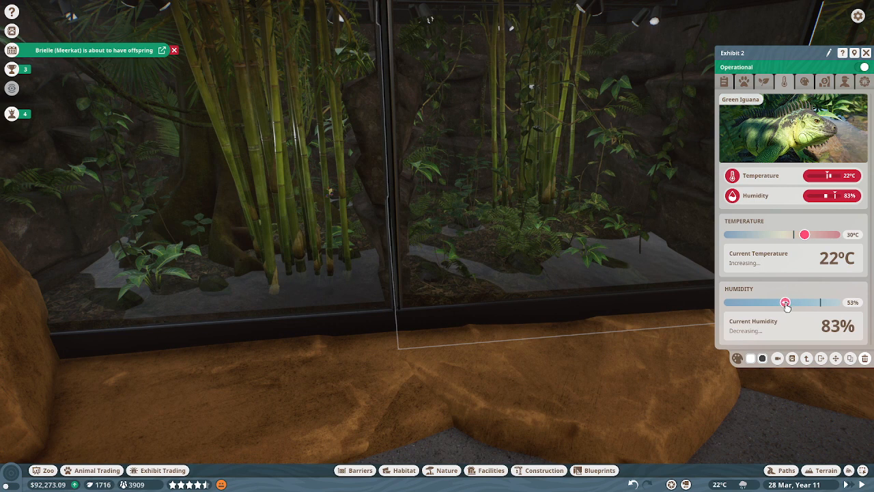
left_click_drag(785, 302, 781, 301)
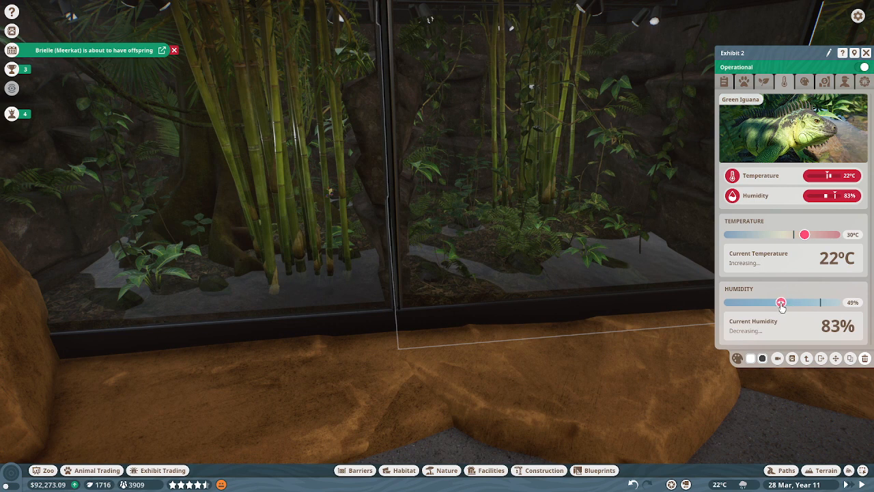
left_click_drag(781, 303, 782, 303)
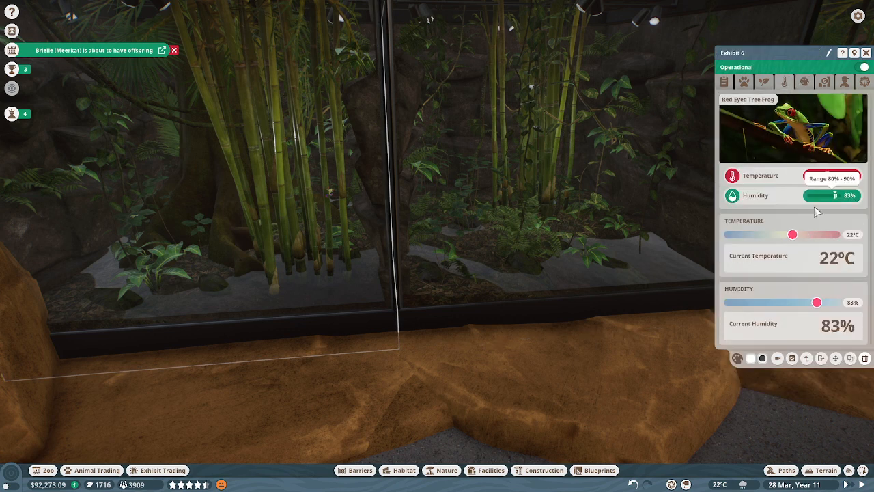
- Set Exhibit 6 to 29°C, and Exhibit 3 to 25°C with 85% humidity
left_click_drag(792, 235, 803, 234)
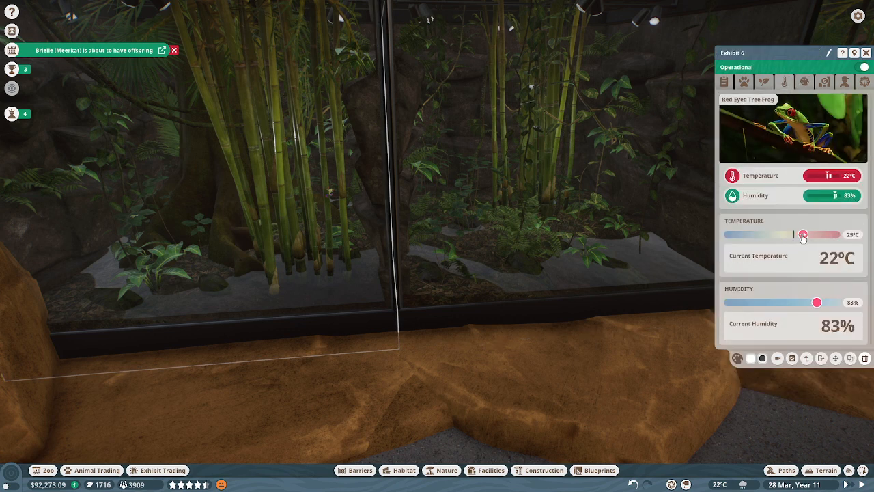
left_click_drag(816, 302, 819, 302)
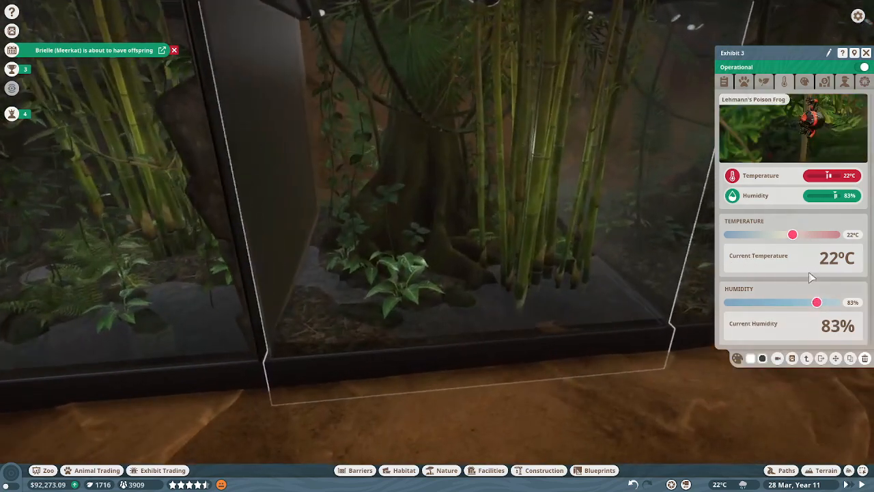
left_click_drag(817, 301, 819, 302)
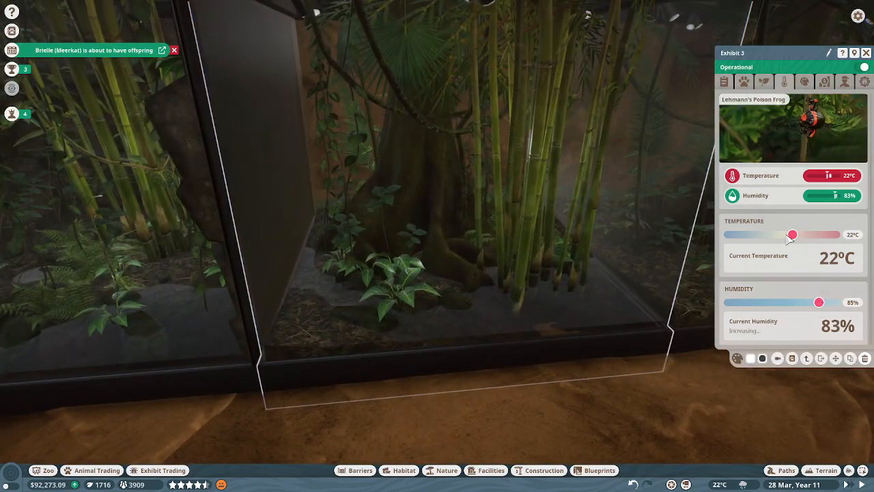
left_click_drag(791, 234, 799, 234)
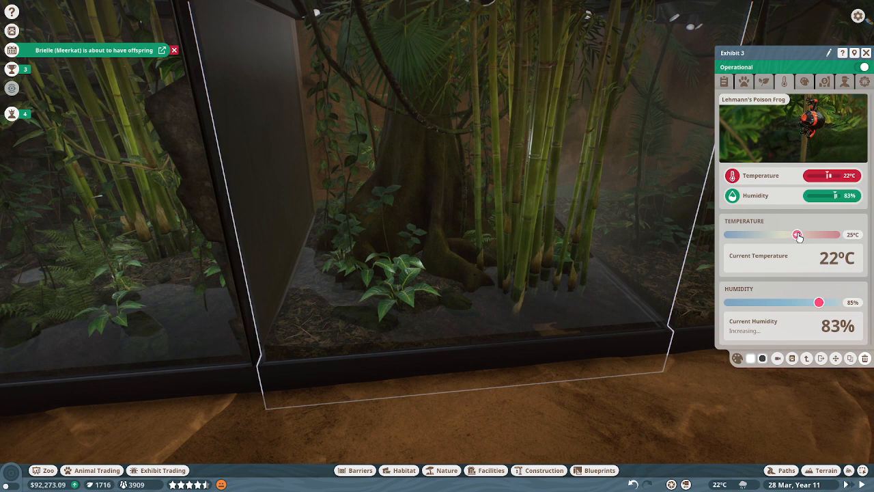
left_click_drag(797, 235, 806, 235)
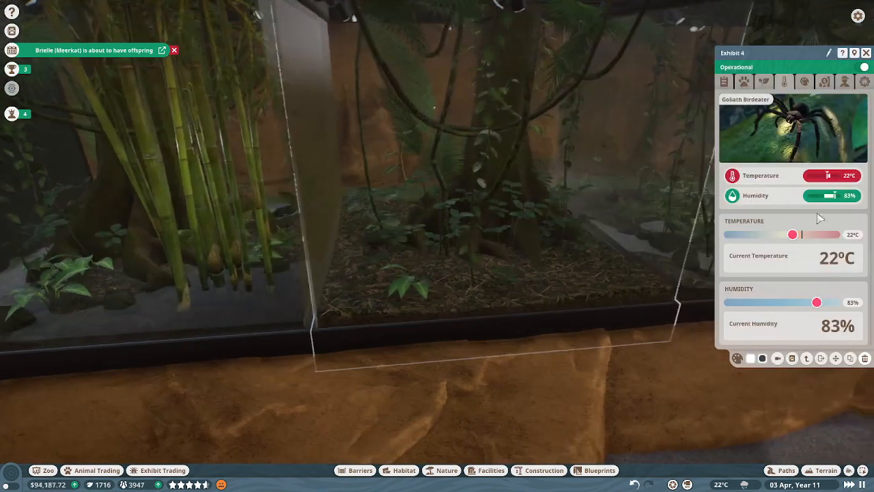
- Warm the birdeater exhibit to 27°C, adjust the boa exhibit, and confirm a 3D window facade
left_click_drag(792, 234, 800, 234)
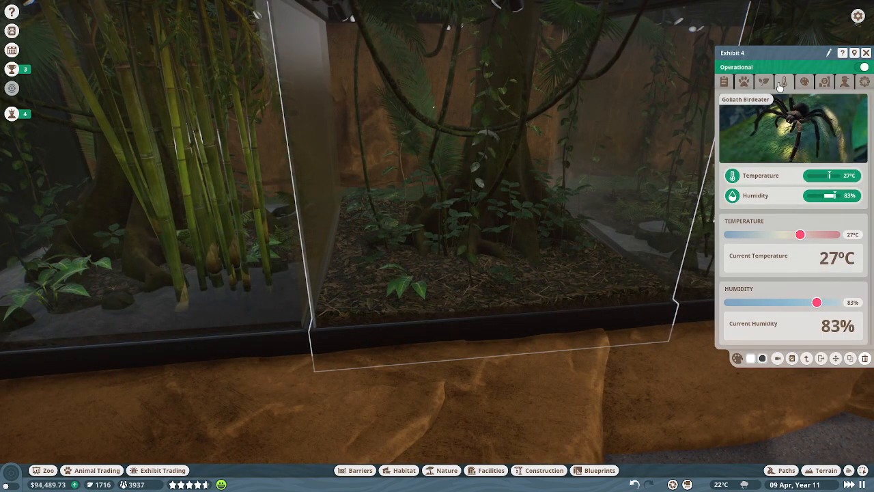
left_click(866, 52)
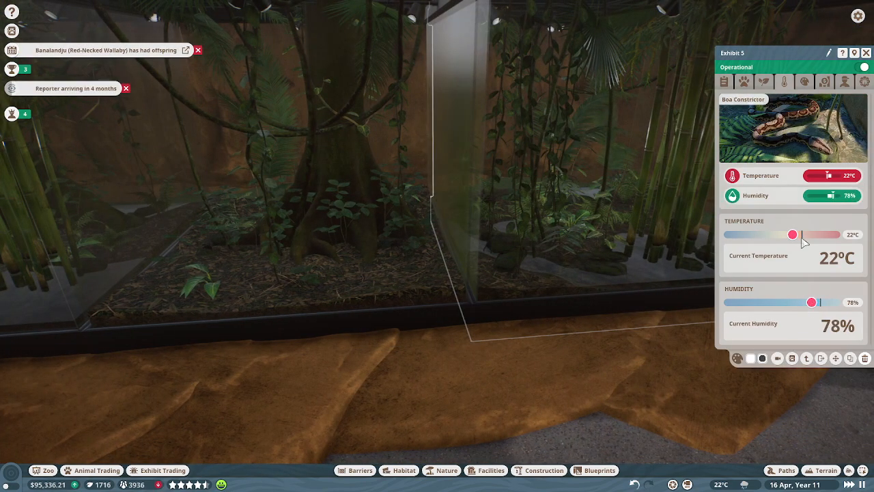
left_click_drag(792, 234, 804, 234)
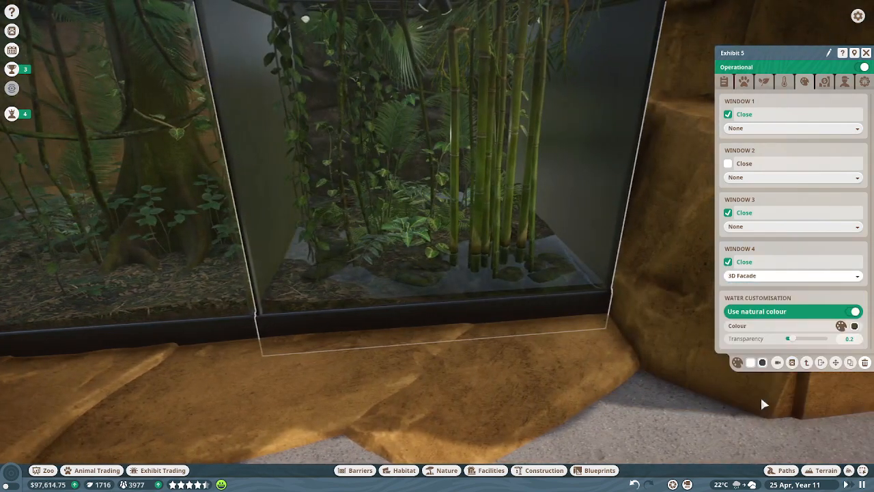
left_click(792, 226)
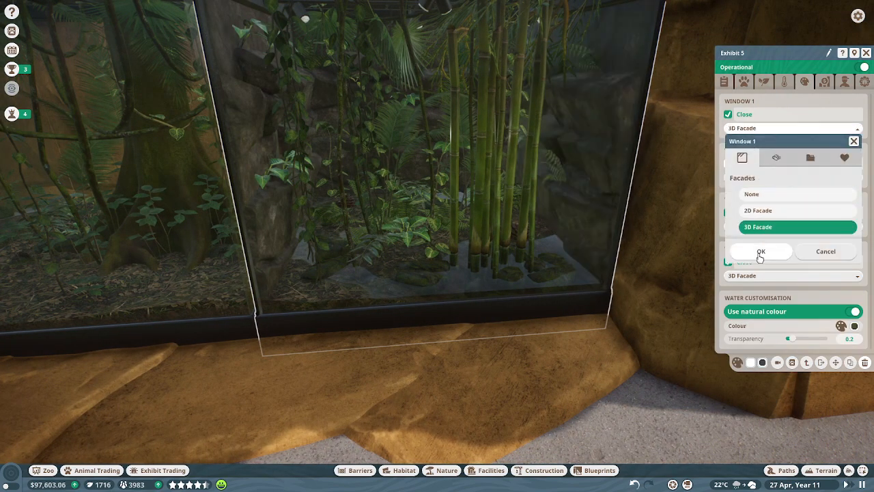
left_click(760, 250)
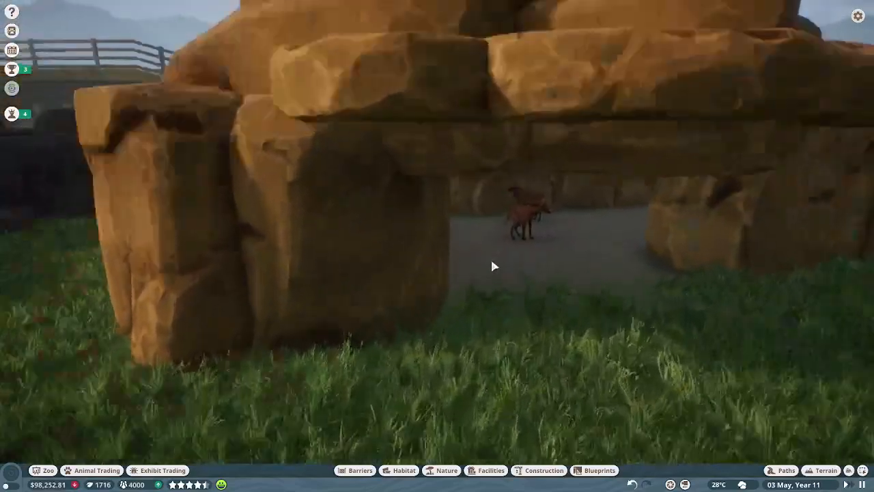
left_click(522, 219)
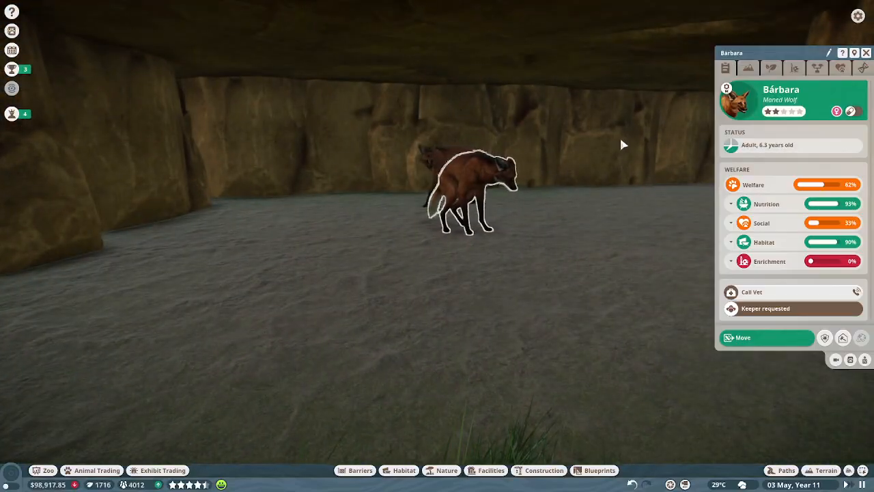
left_click(747, 67)
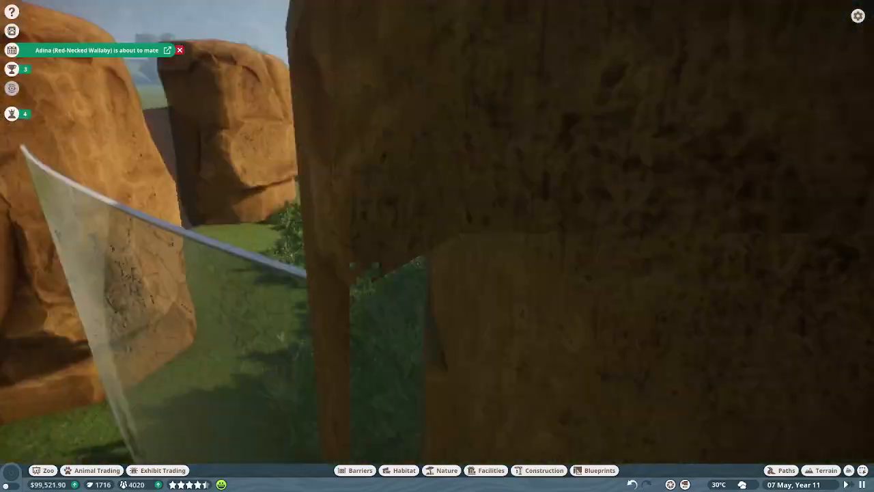
left_click(457, 382)
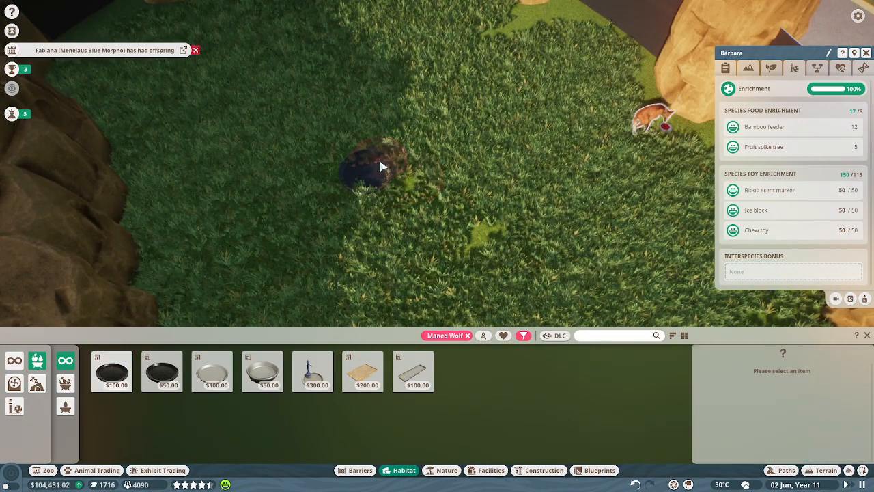
- Place a dark feeding bowl on the maned wolf habitat's grass
left_click(372, 168)
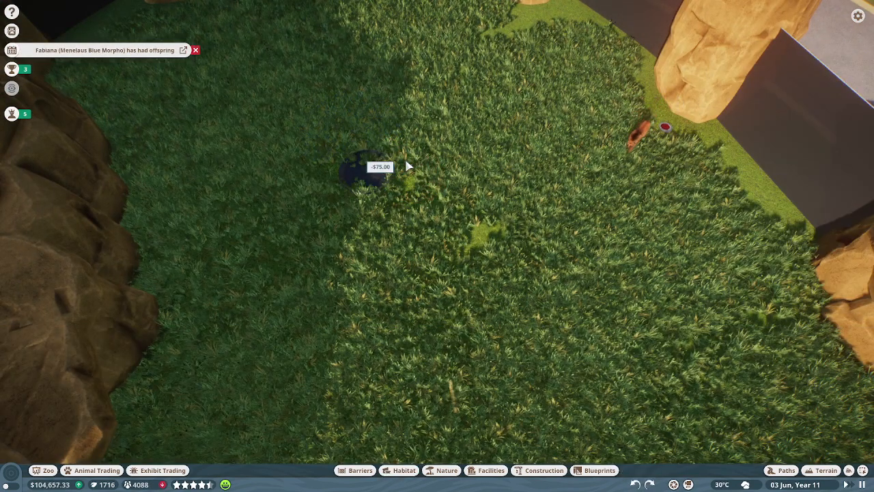
left_click(366, 171)
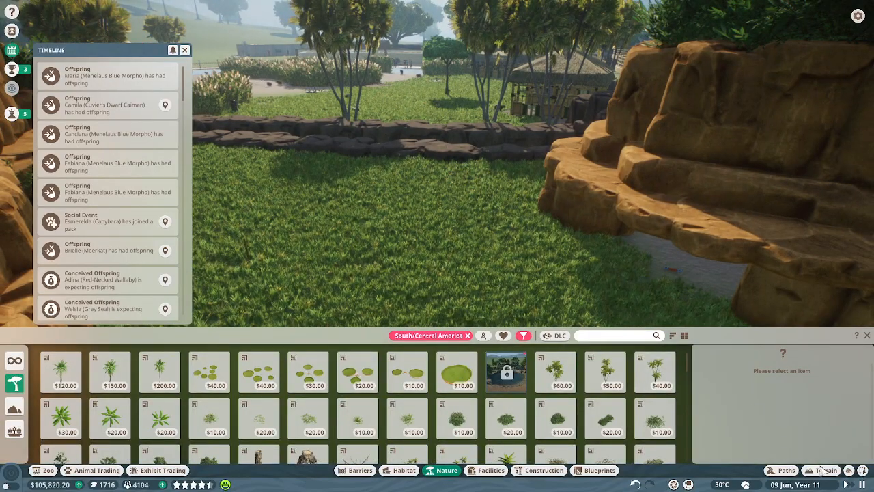
- Jump from Timeline maturation events to two capybaras and a giant otter
scroll("down", 3)
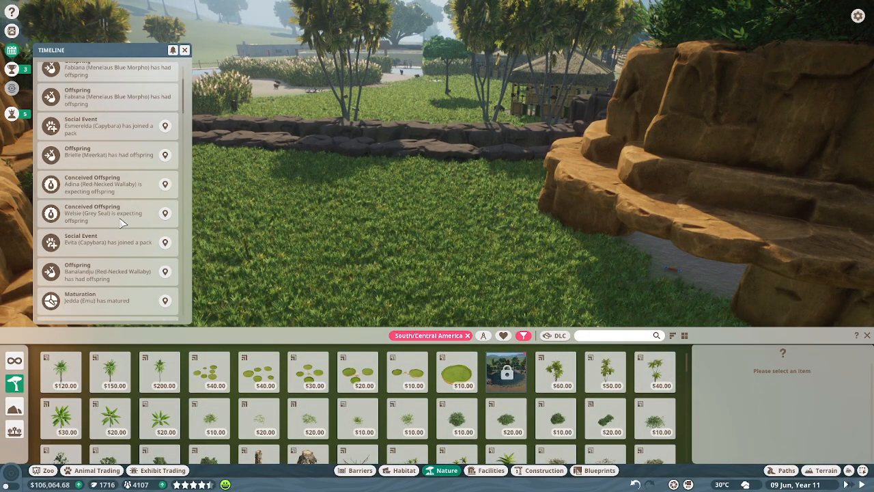
scroll("down", 3)
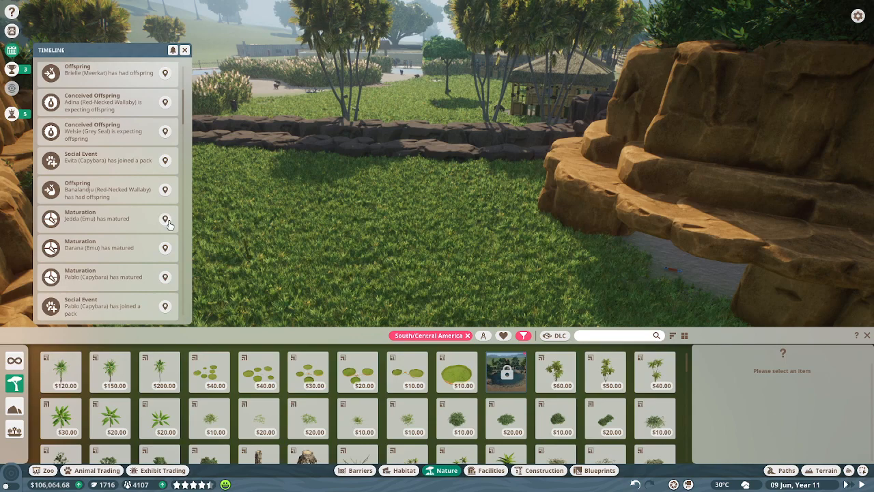
left_click(164, 219)
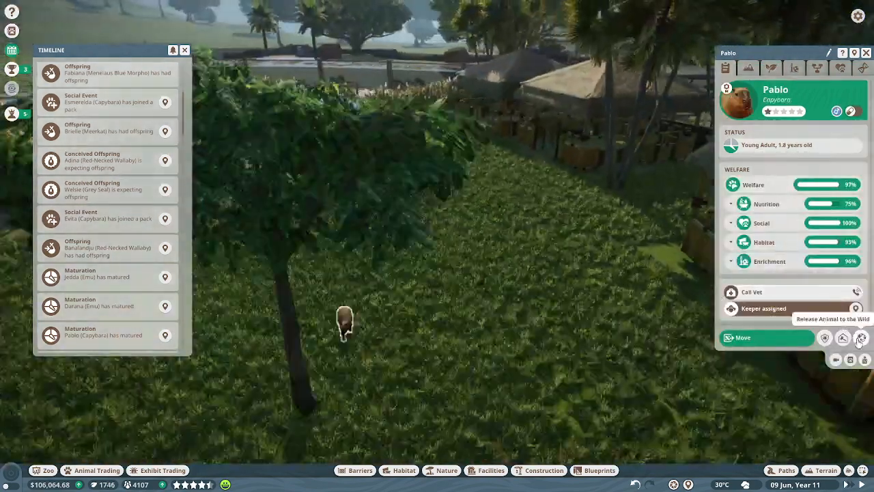
left_click(860, 338)
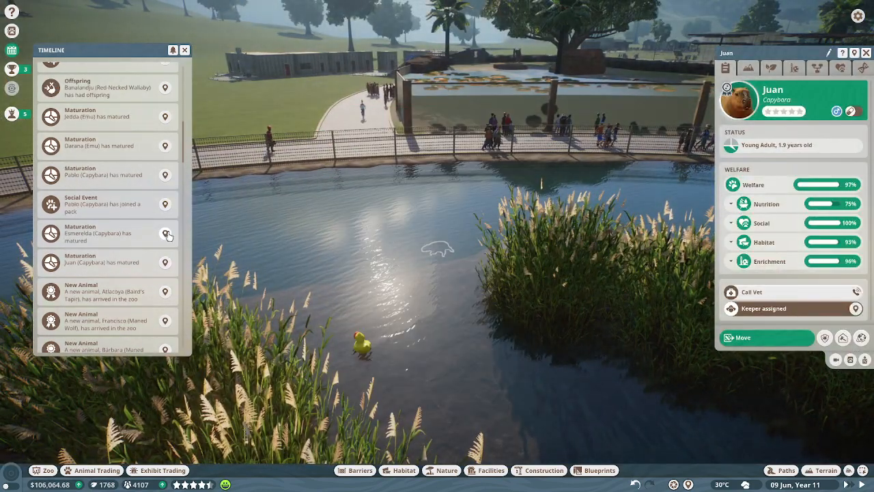
left_click(165, 233)
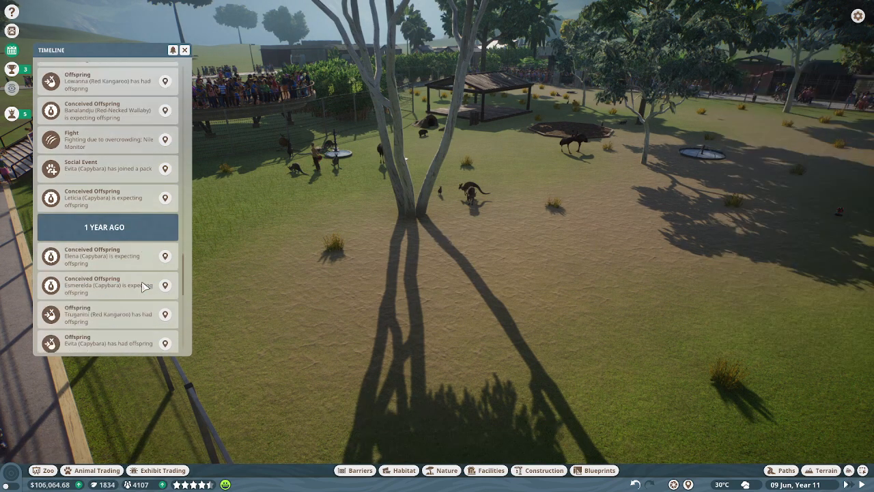
scroll("down", 3)
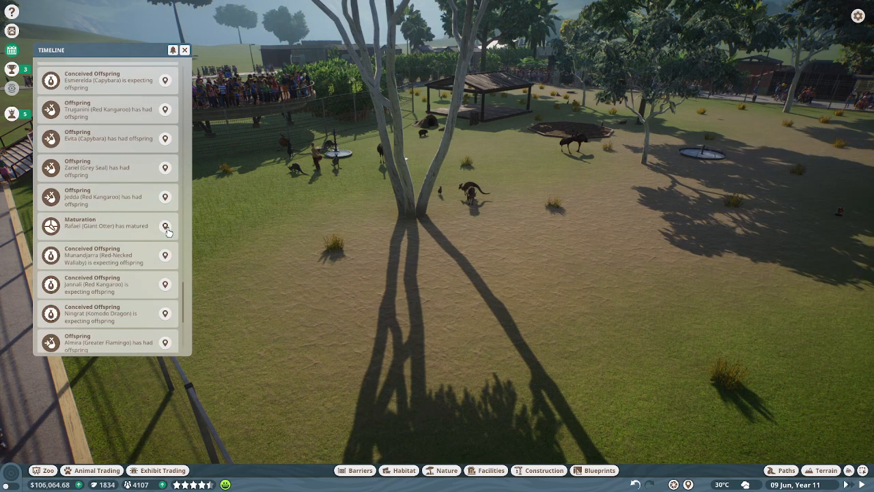
left_click(164, 226)
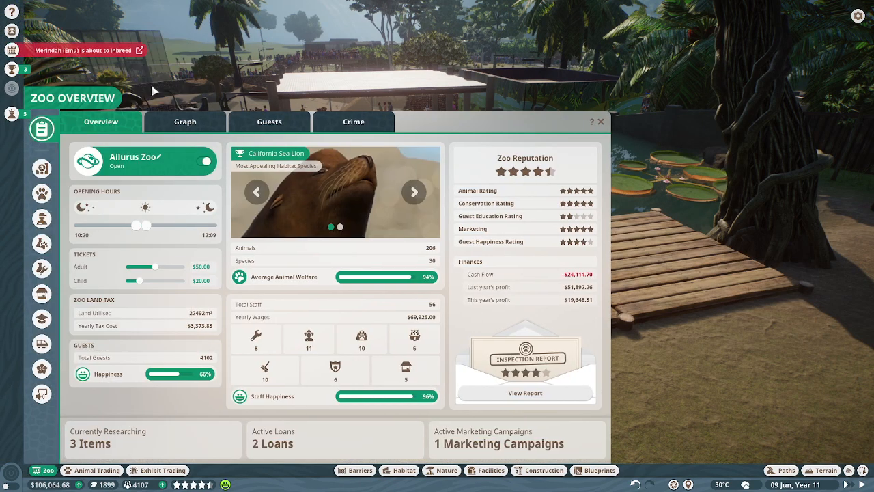
- List all zoo animals sorted by maturity and scroll through them
left_click(41, 193)
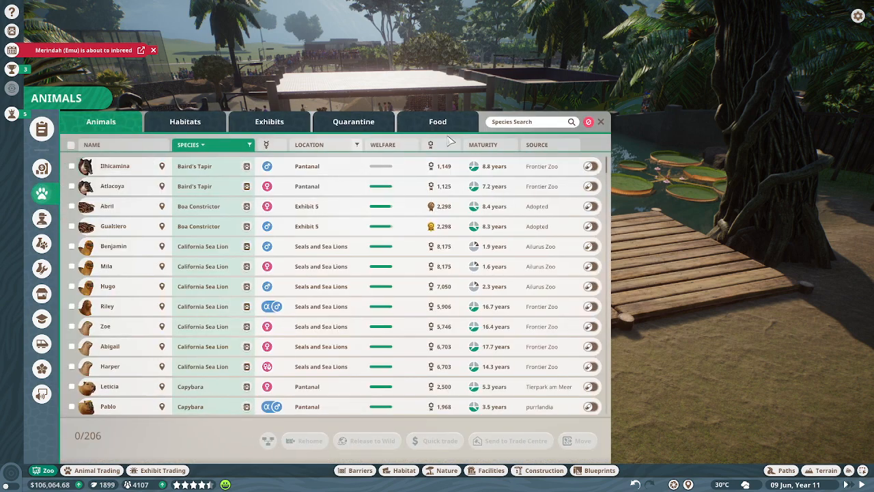
left_click(482, 144)
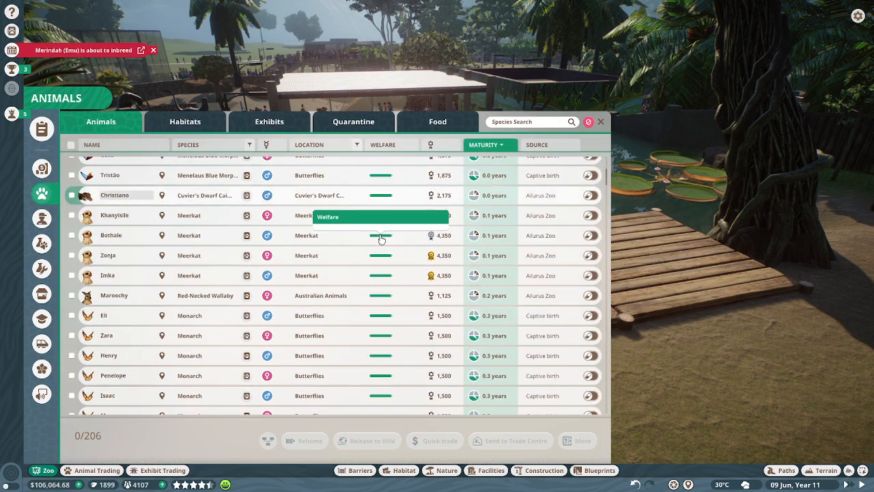
scroll("down", 3)
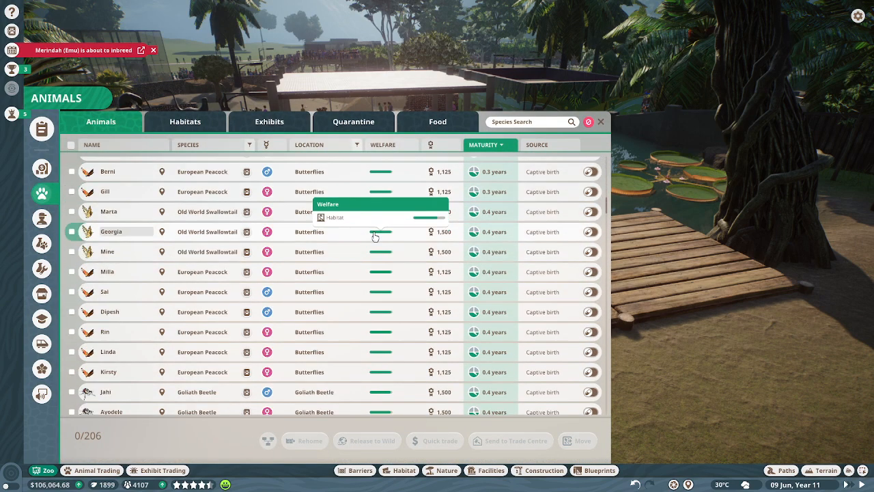
scroll("down", 3)
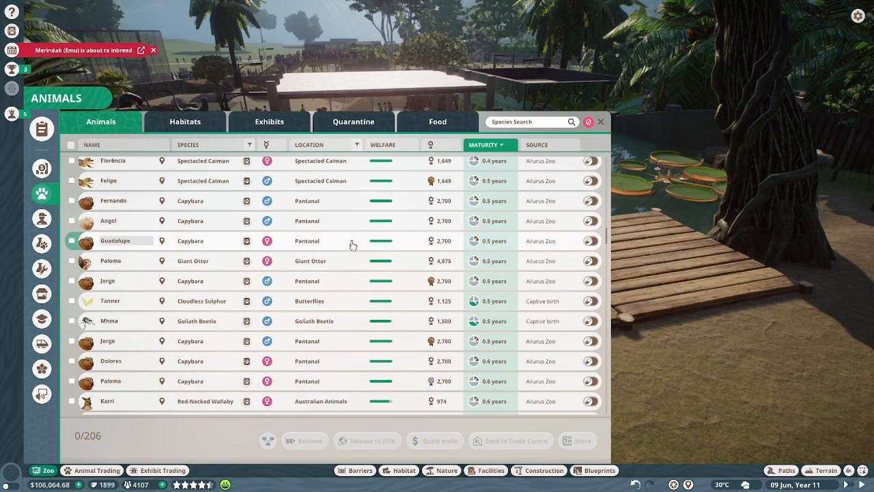
scroll("down", 3)
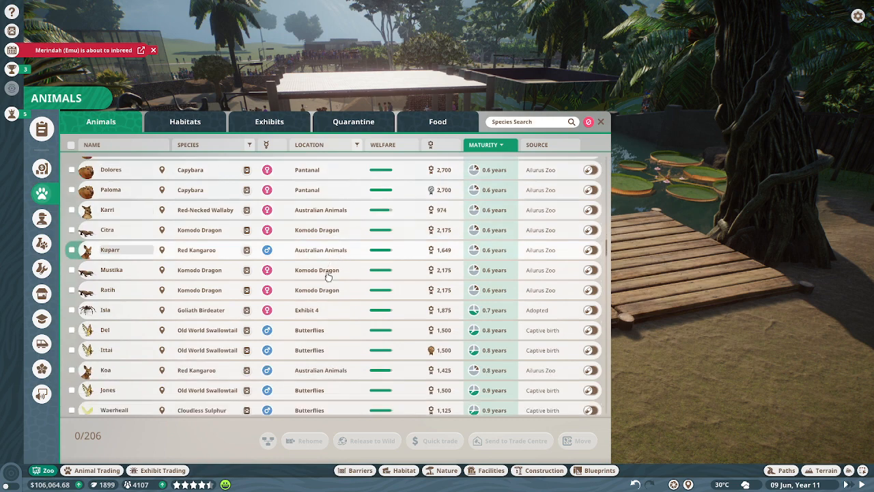
scroll("down", 3)
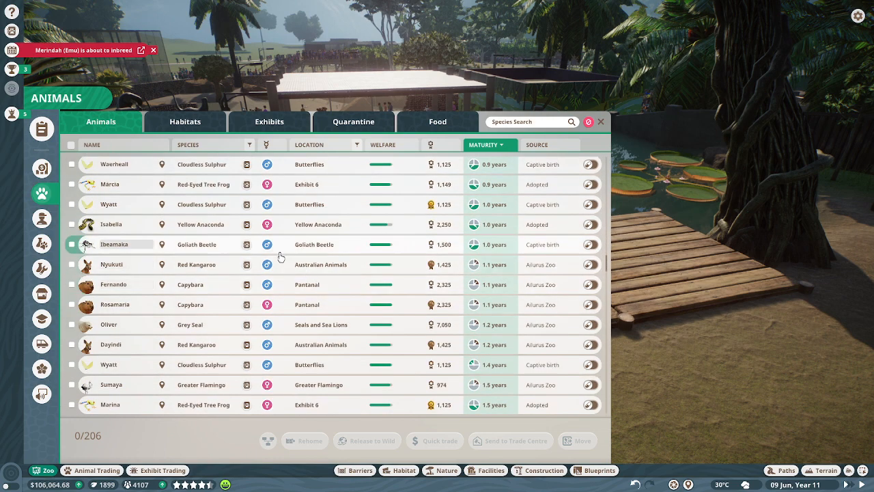
scroll("down", 3)
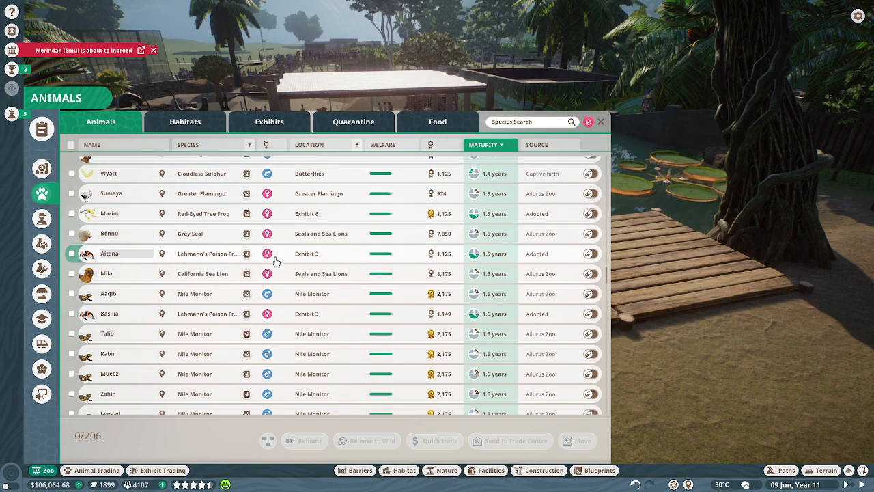
scroll("down", 3)
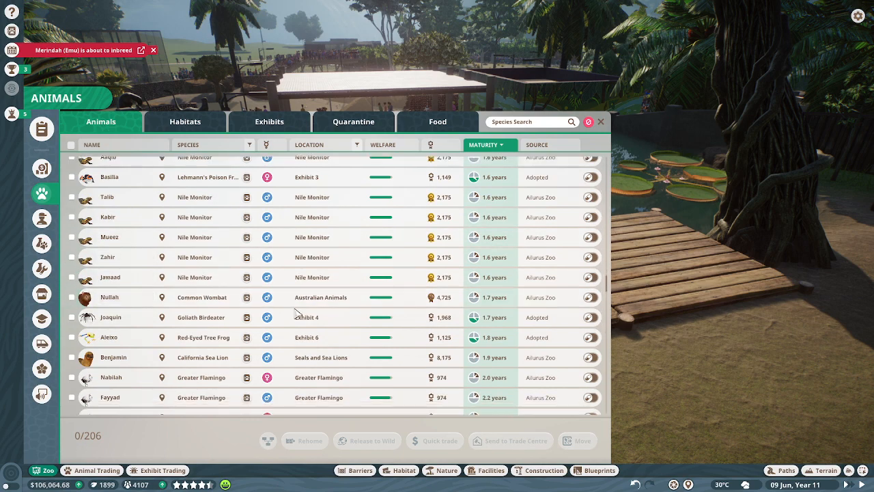
scroll("down", 3)
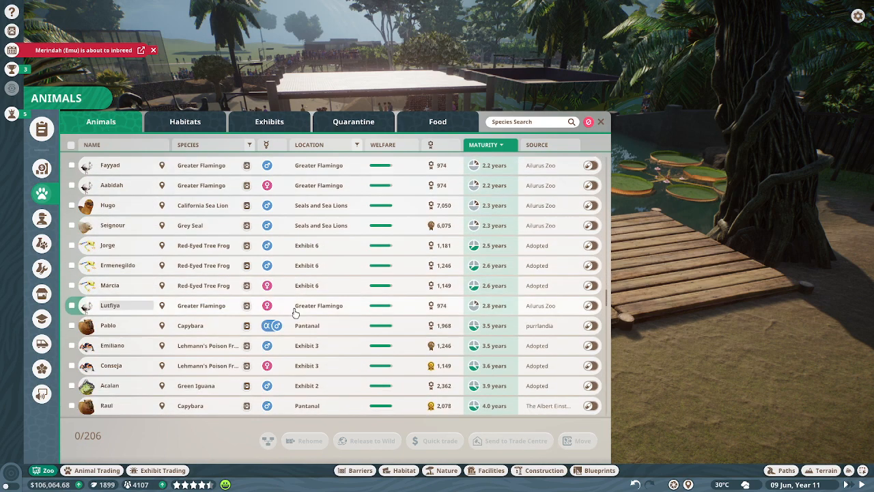
scroll("down", 3)
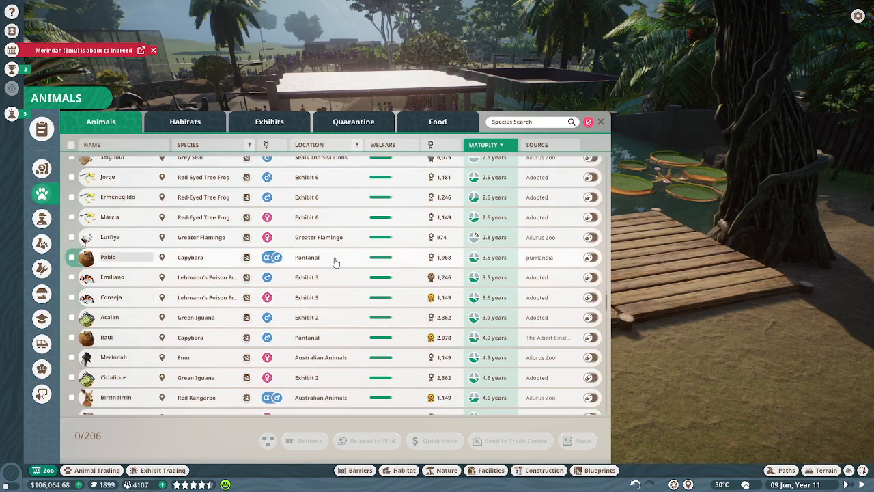
scroll("up", 3)
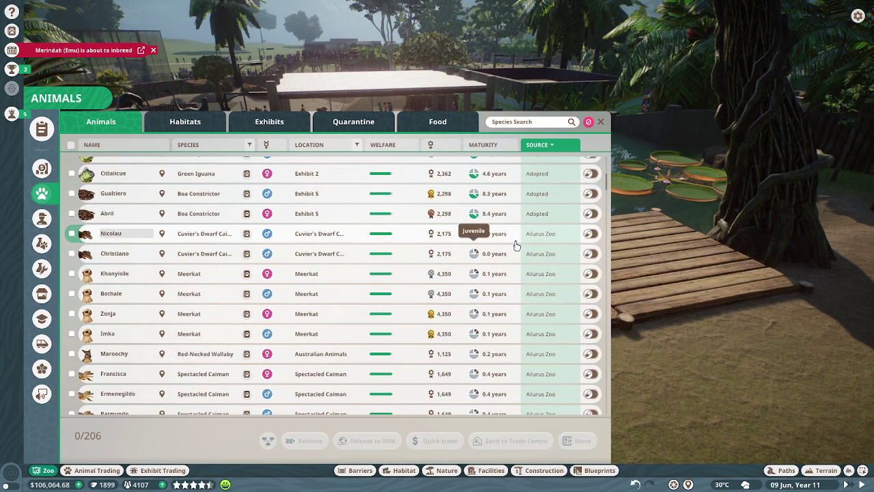
scroll("down", 3)
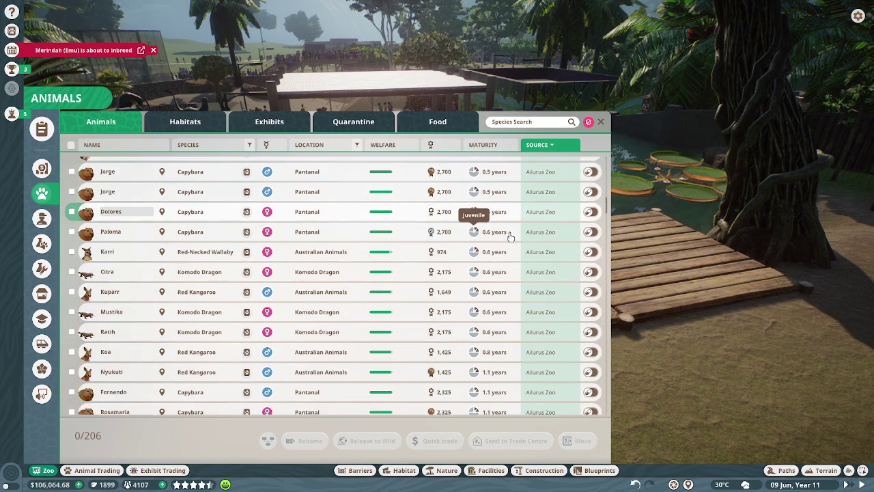
left_click(483, 144)
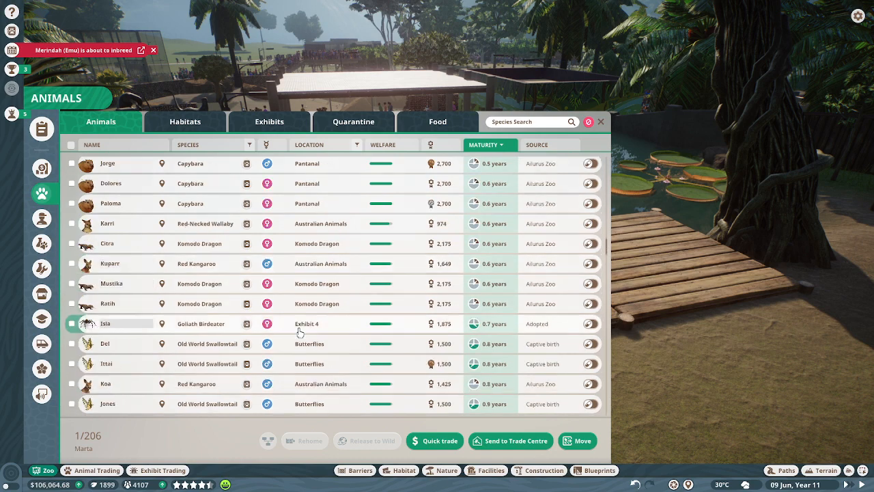
scroll("down", 3)
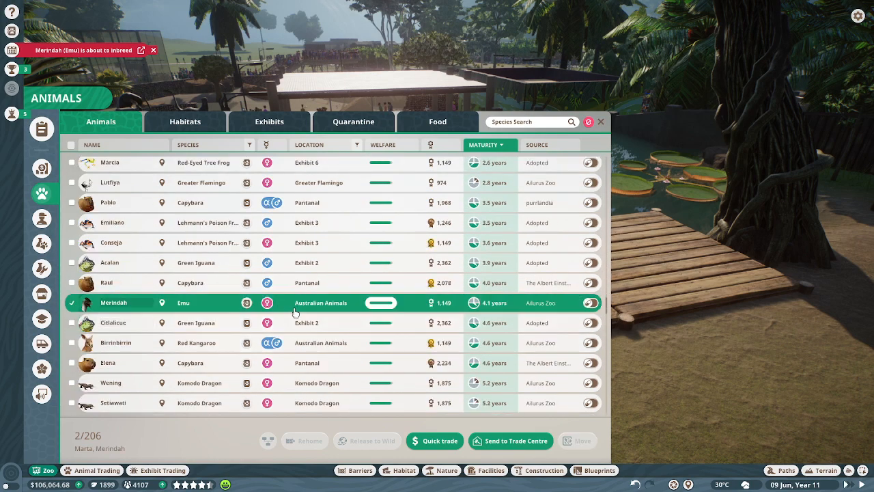
- Clear the selected animals and filter the list by species to Emu
left_click(72, 281)
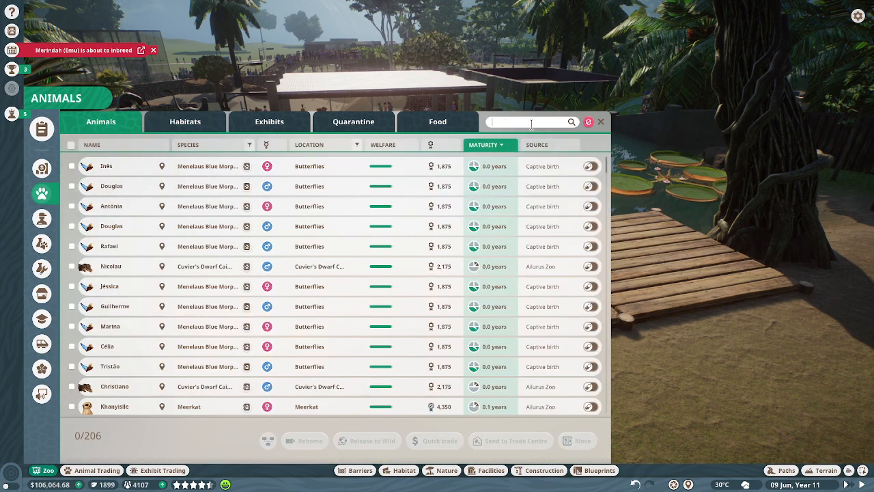
left_click(531, 122)
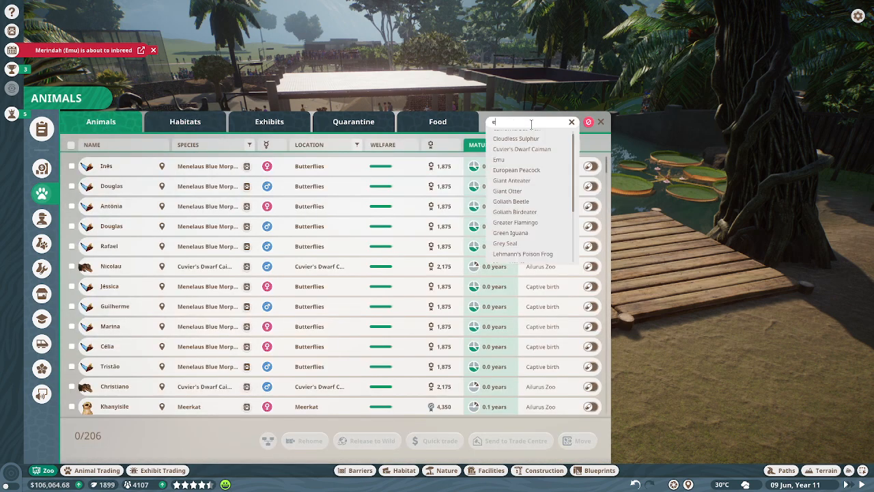
left_click(501, 159)
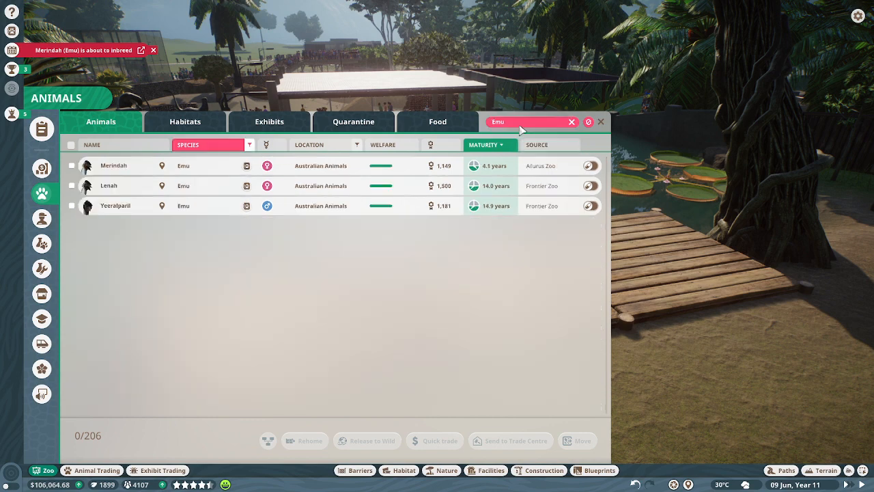
left_click(72, 165)
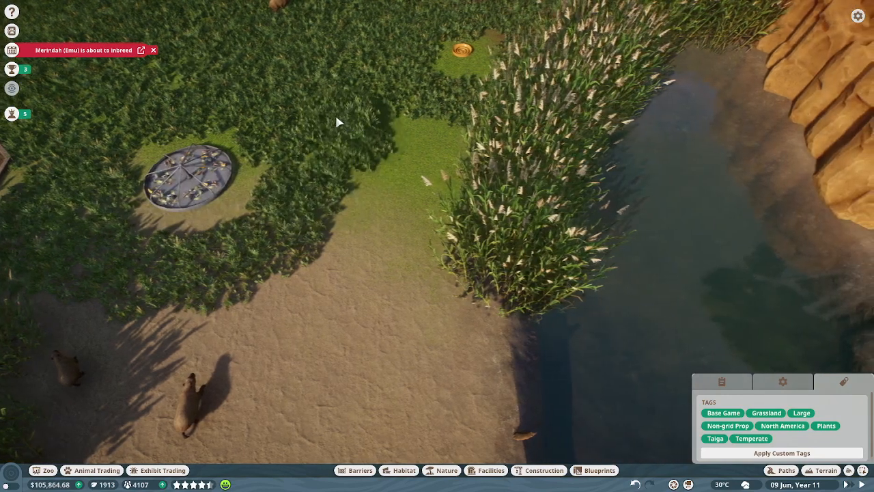
- Close the Animals panel and bring up the Pause Menu over the capybara habitat
left_click(439, 199)
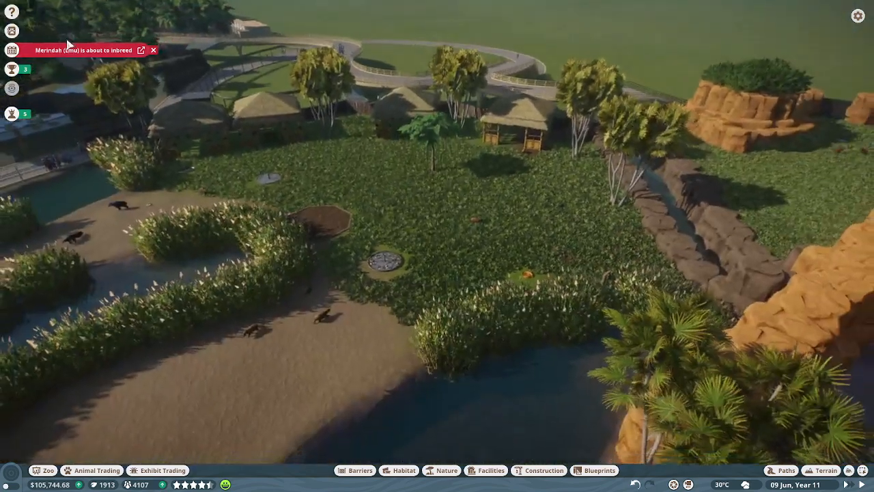
key("Escape")
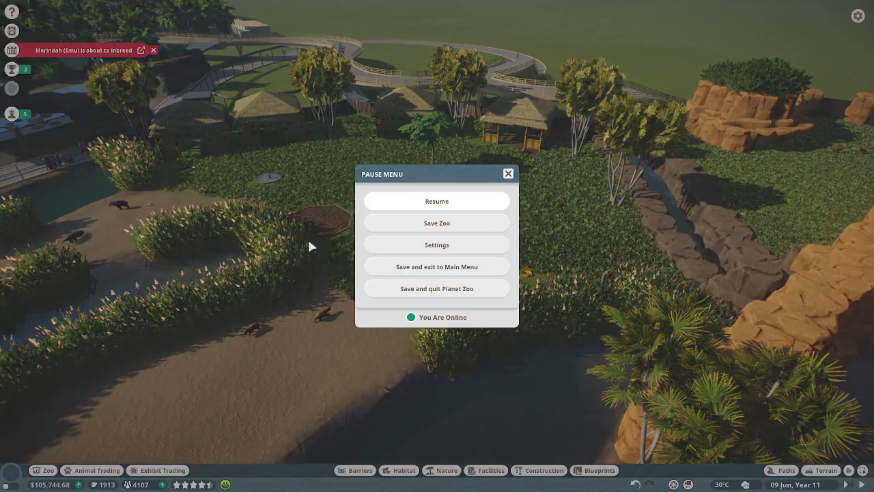
- Dismiss the Pause Menu to resume the game
left_click(436, 201)
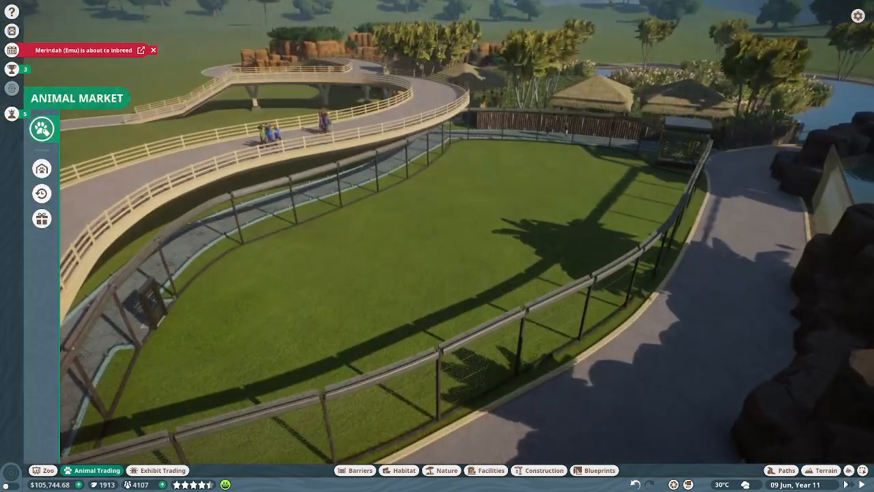
left_click(42, 129)
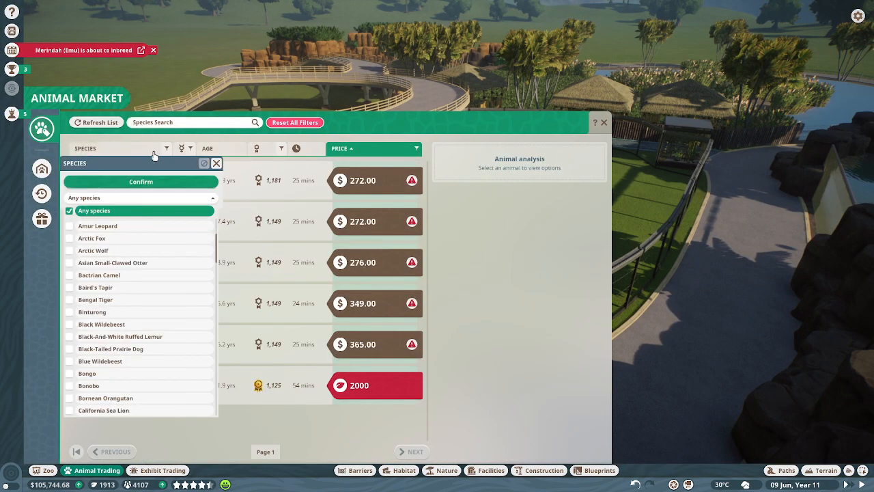
left_click(141, 181)
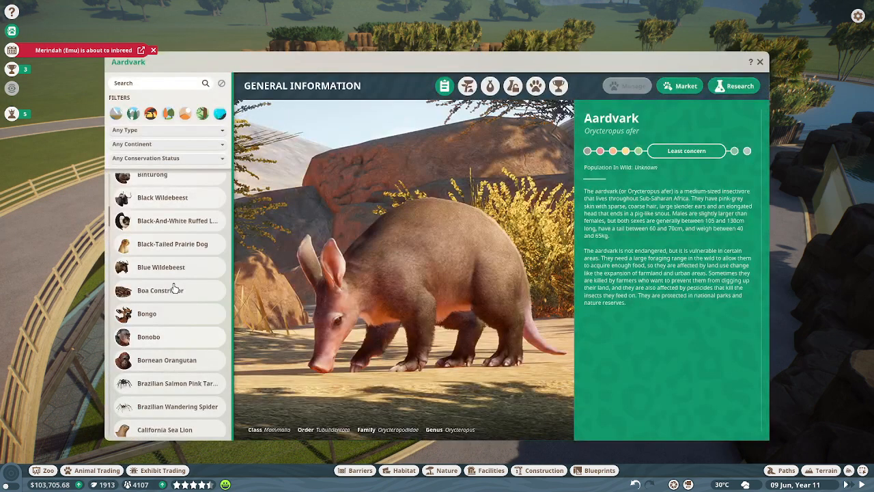
left_click(181, 305)
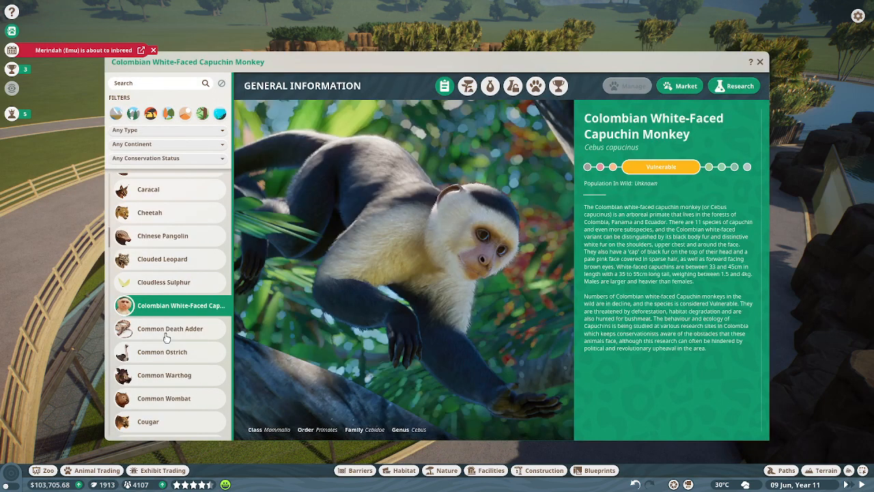
left_click(490, 86)
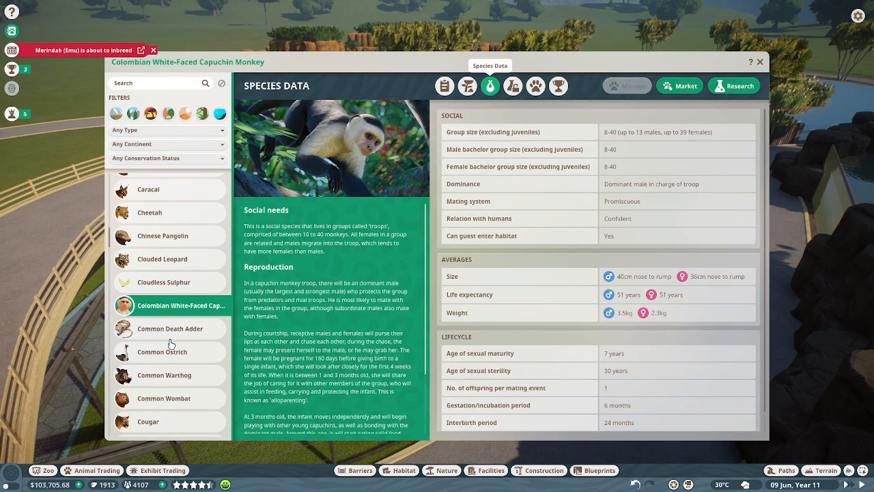
left_click(759, 61)
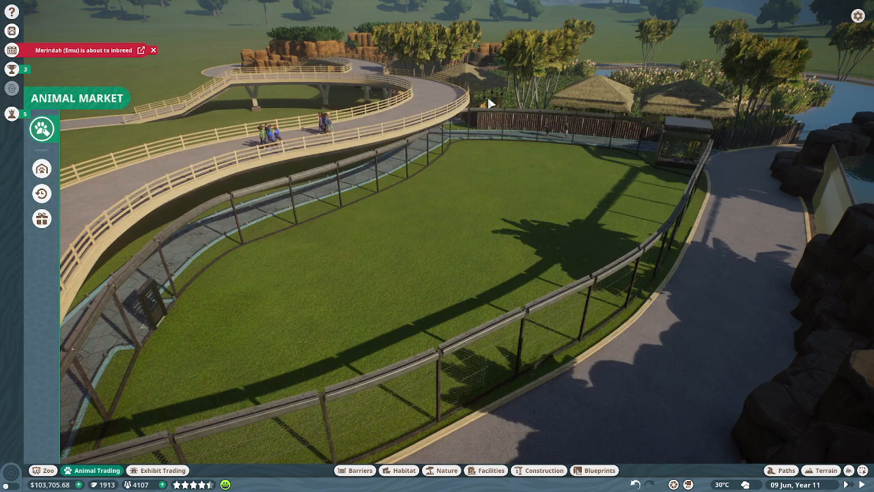
- Adopt four female Colombian white-faced capuchins from the filtered Animal Market listings
left_click(42, 128)
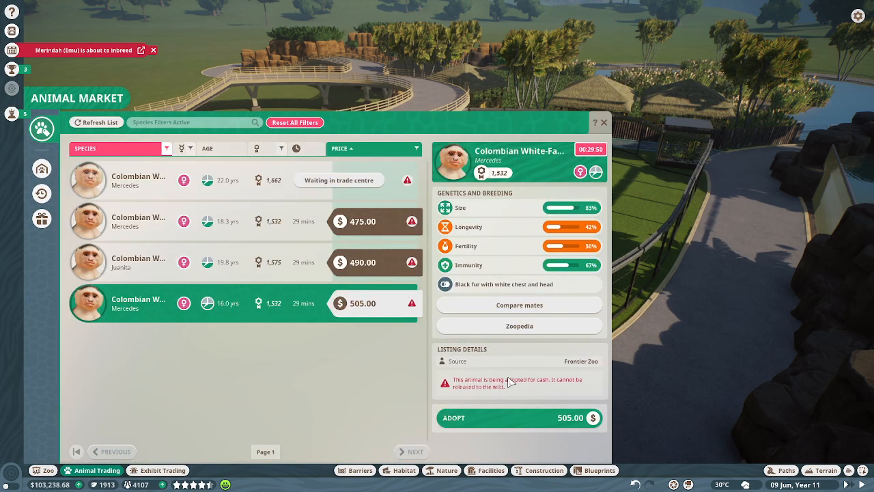
left_click(519, 418)
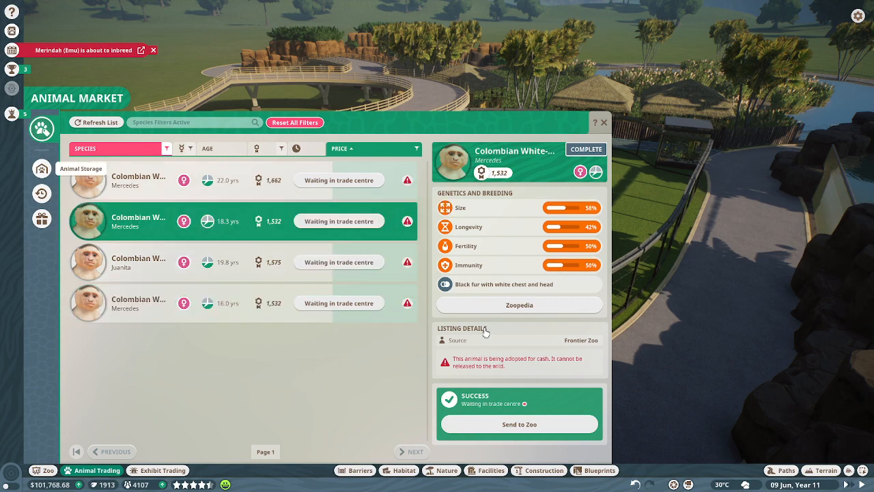
left_click(42, 168)
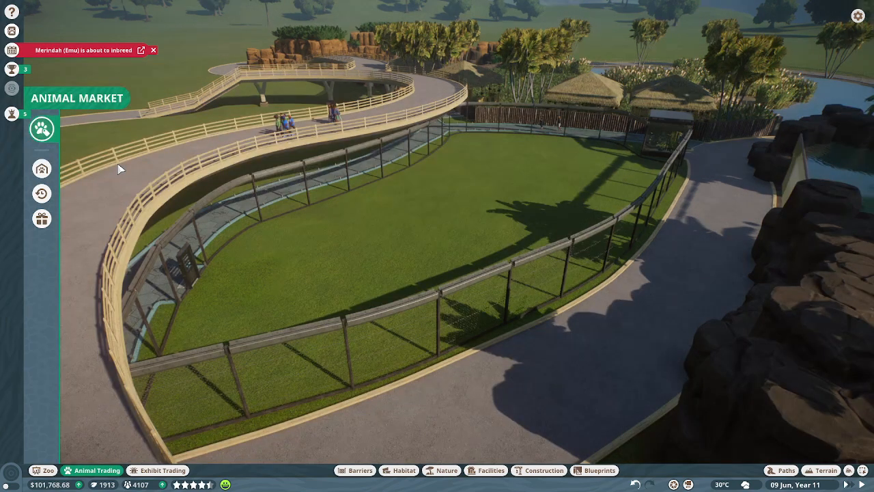
left_click(41, 129)
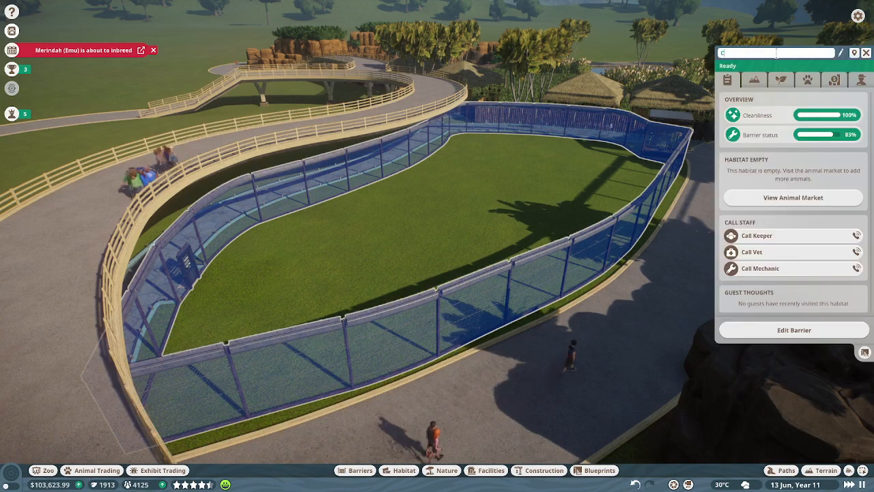
- Name the habitat 'Capuchins', adjust staff routine visits, and check a capuchin's welfare needs
type("Capuchins")
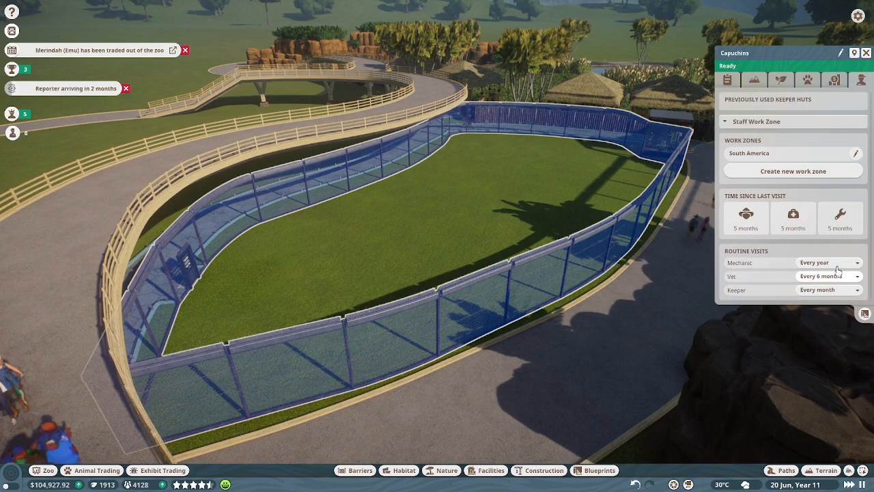
left_click(865, 52)
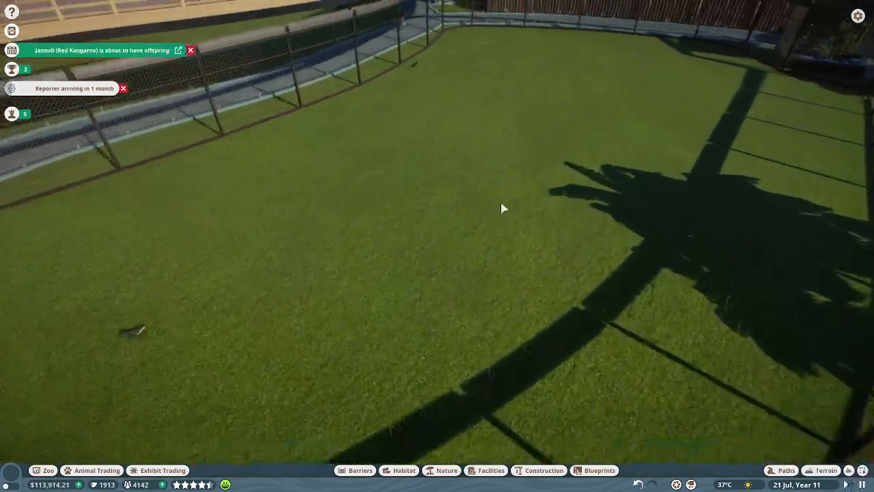
left_click(546, 198)
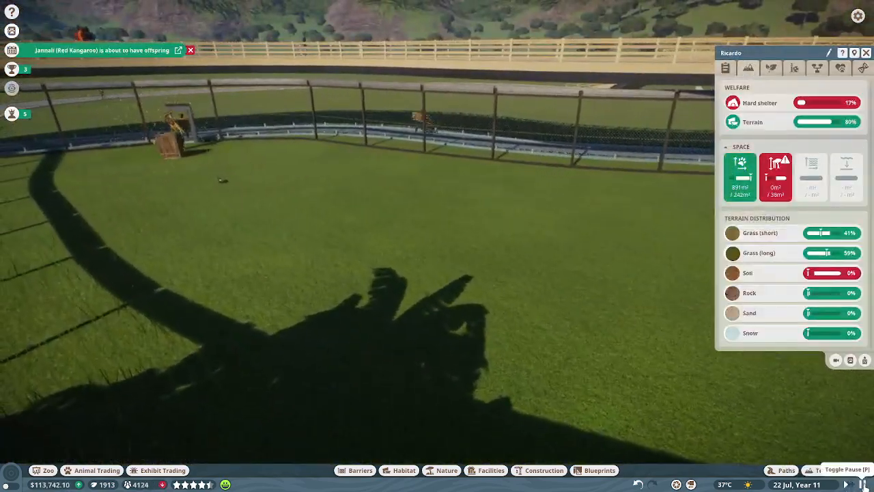
- Place an Arboreal Feeding Platform 4m from the capuchin-filtered Habitat catalogue inside the enclosure
left_click(401, 470)
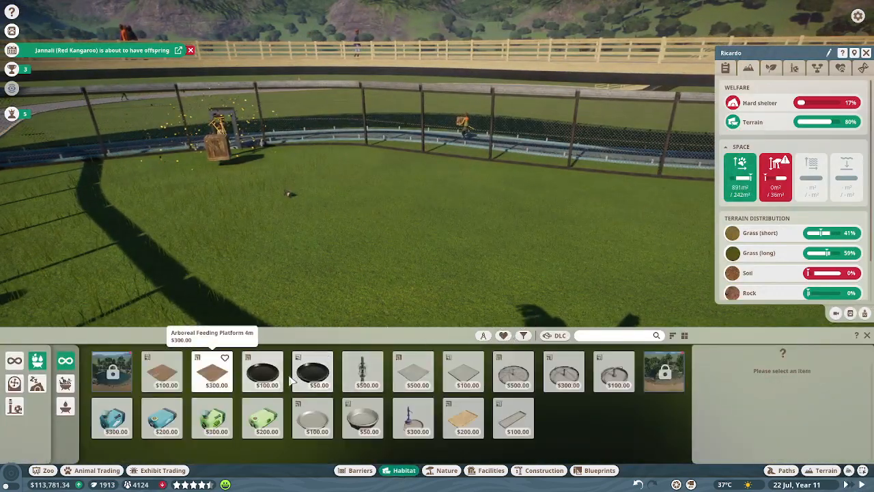
left_click(162, 370)
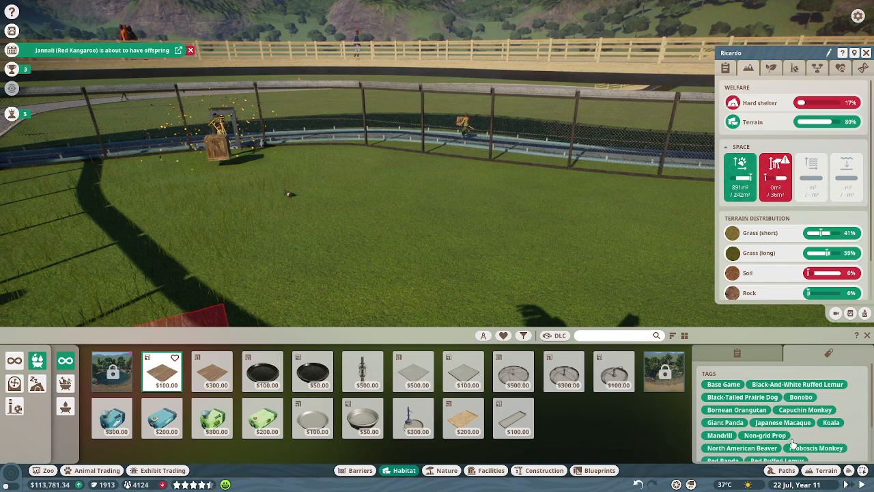
left_click(805, 409)
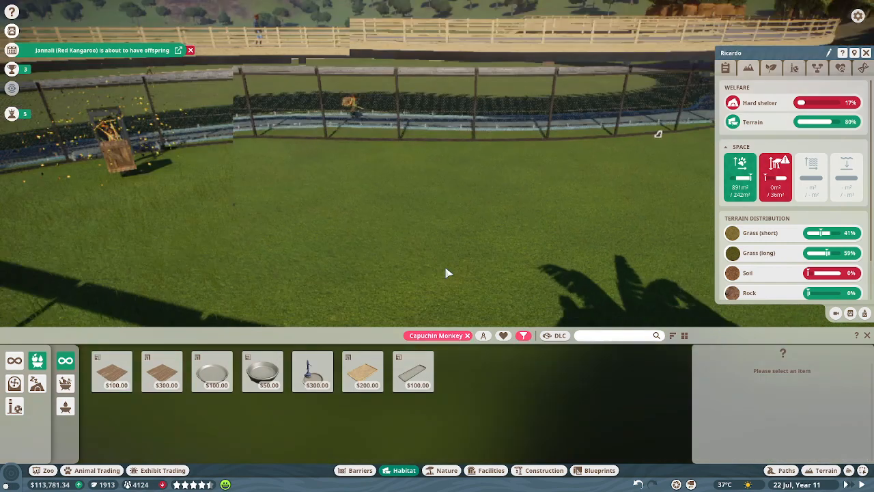
left_click(162, 371)
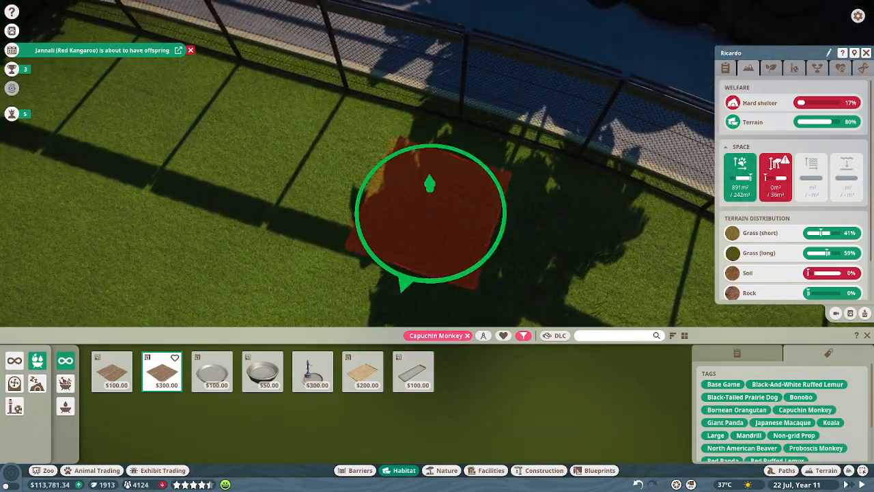
left_click(429, 209)
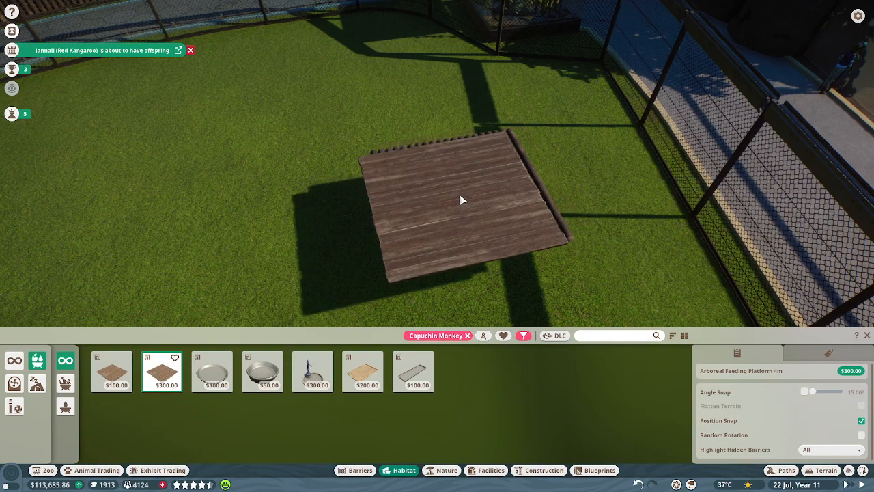
mouse_move(466, 196)
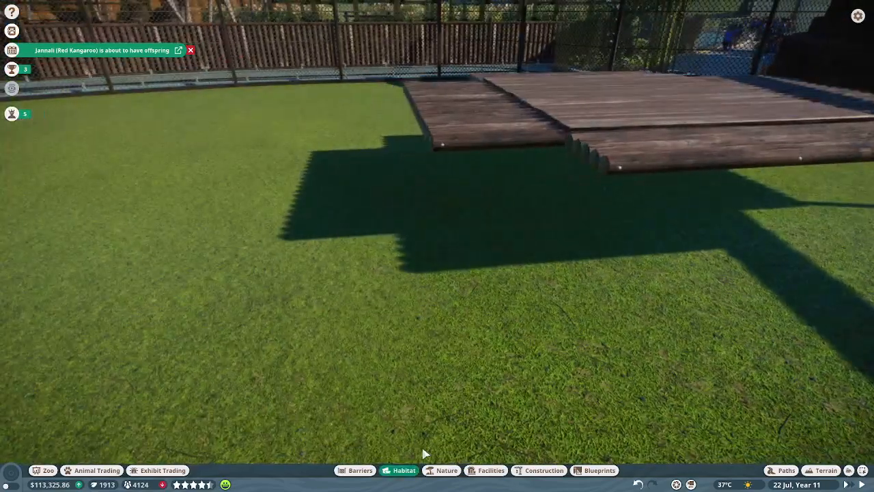
- Plant a South/Central American strangler fig tree beside the wooden platform
left_click(443, 469)
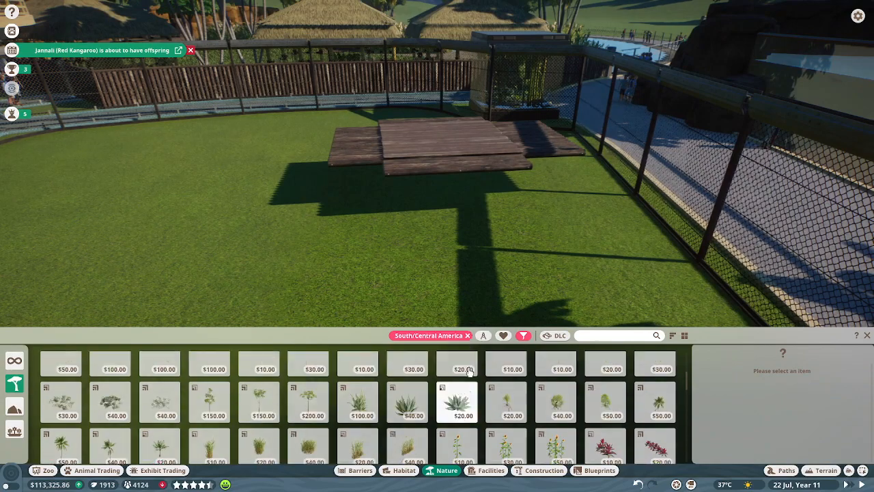
left_click(554, 371)
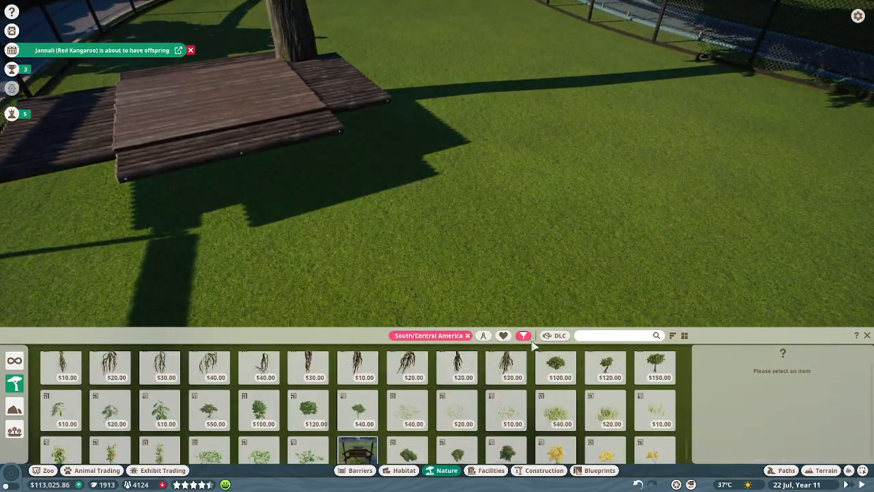
left_click(605, 367)
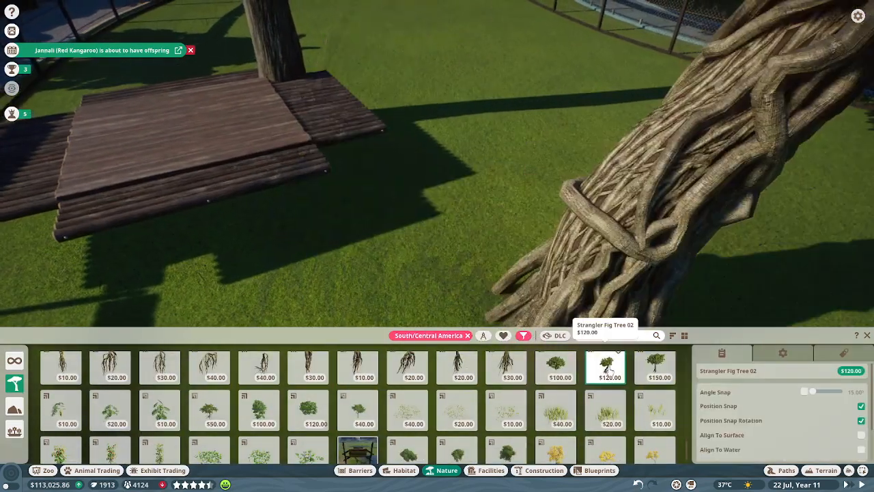
left_click(654, 367)
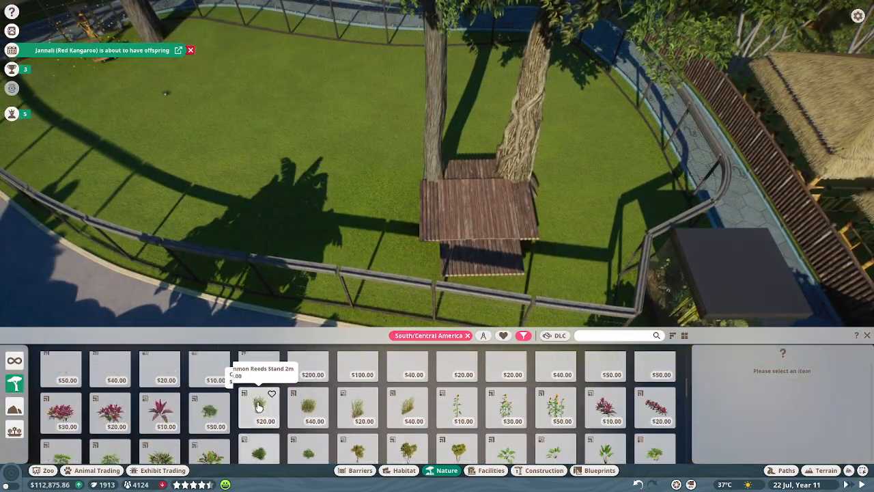
- Plant two Cecropia tree variants next to the platform inside the enclosure
left_click(209, 401)
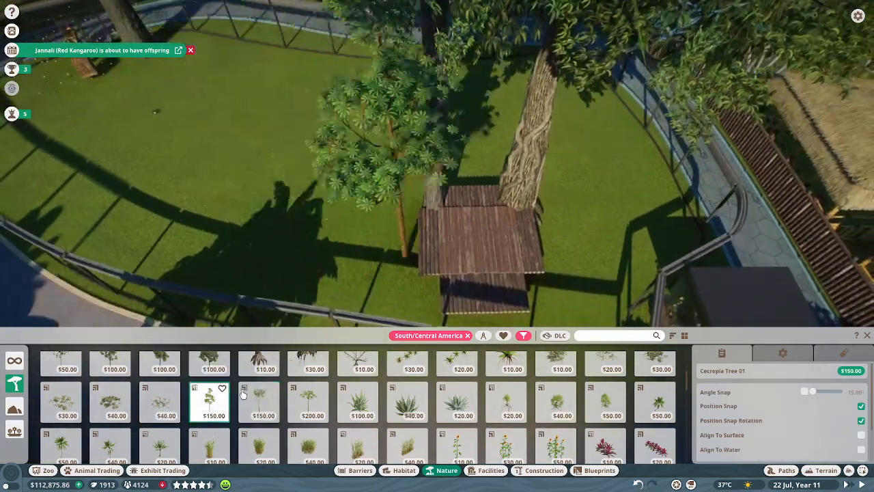
left_click(410, 290)
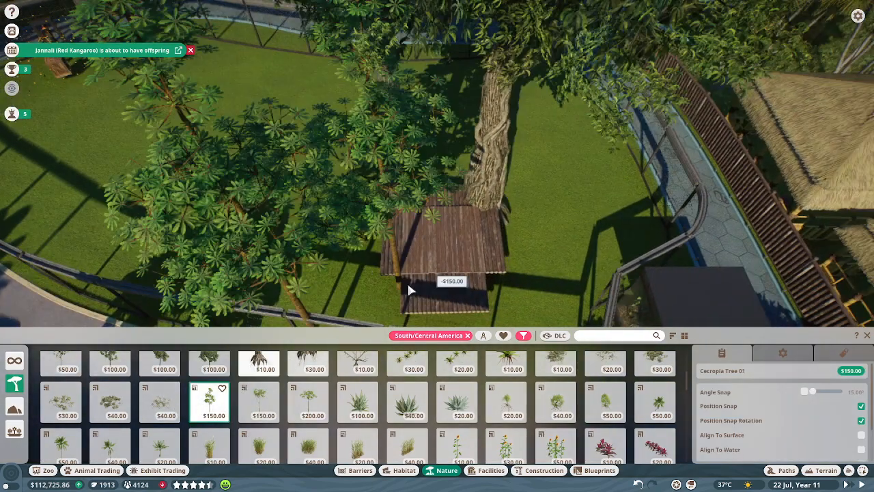
left_click(312, 402)
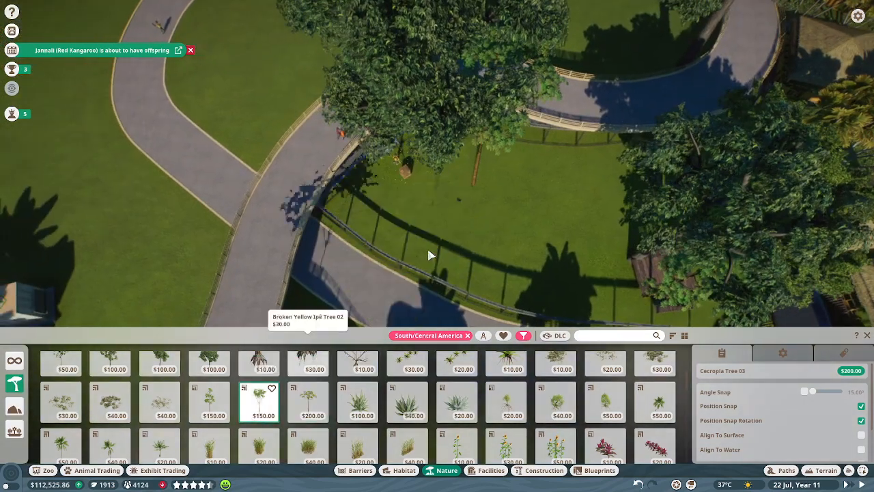
left_click(431, 256)
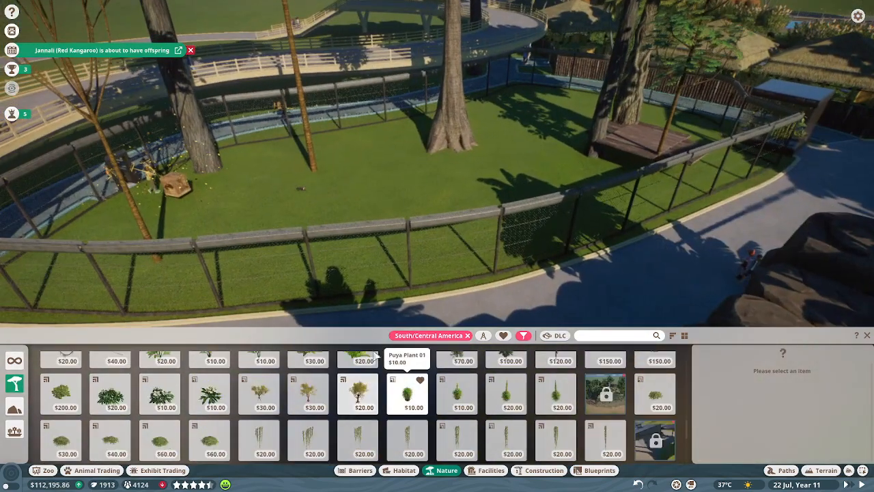
- Select another strangler fig and plant a cecropia tree over the enclosure
left_click(507, 457)
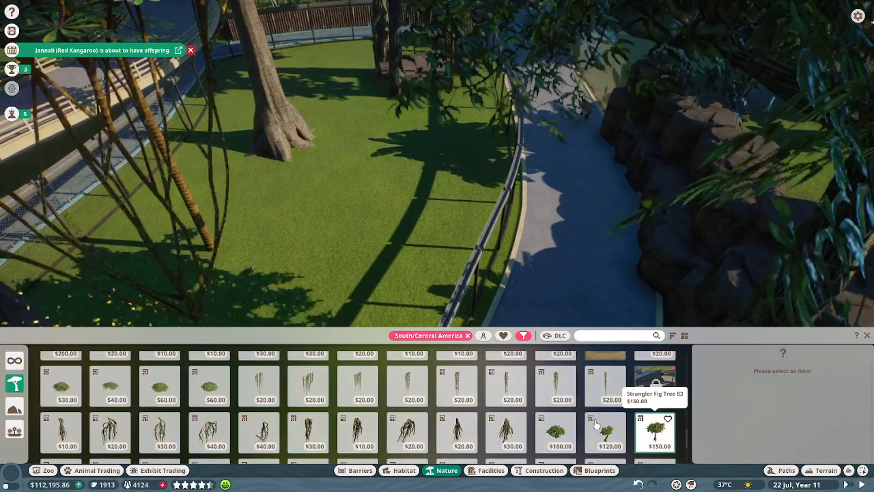
left_click(610, 433)
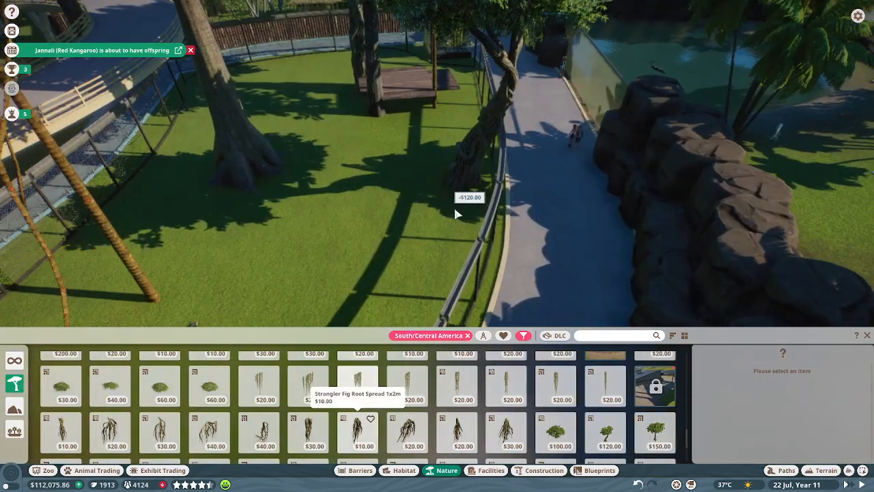
scroll("down", 3)
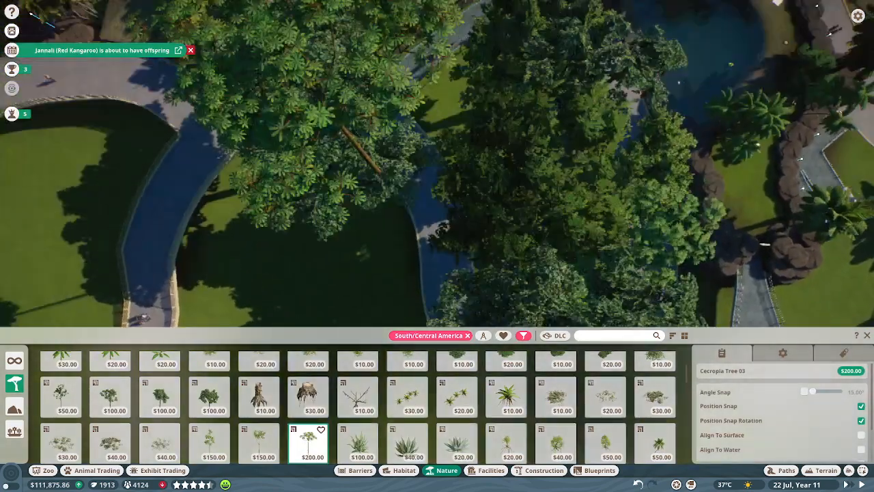
left_click(363, 261)
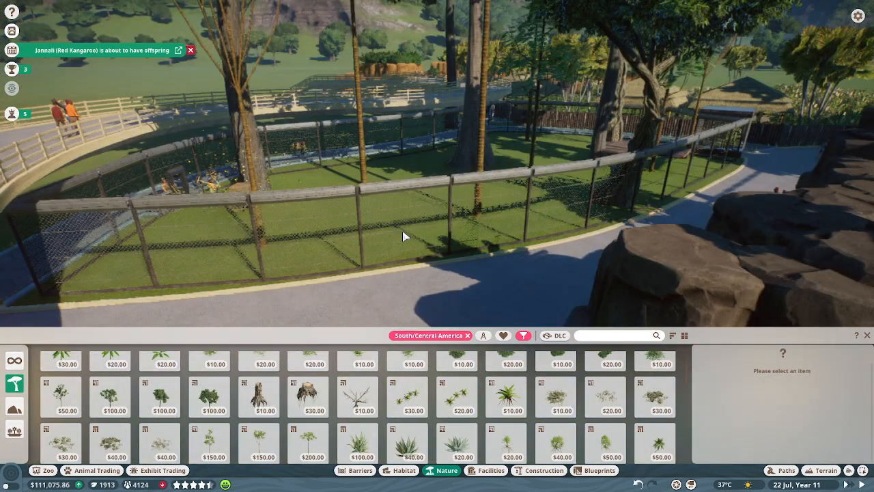
- Place an angled Small Animal Climbing Frame and a wooden platform piece in the enclosure
left_click(401, 471)
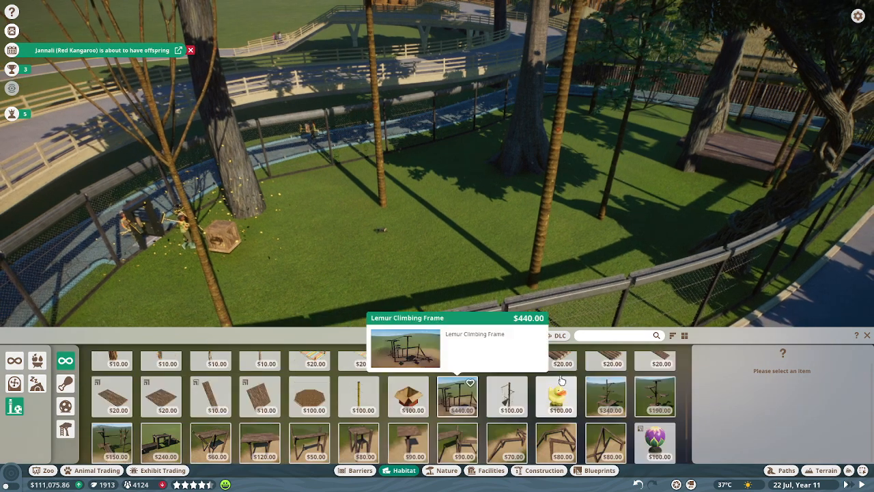
left_click(457, 396)
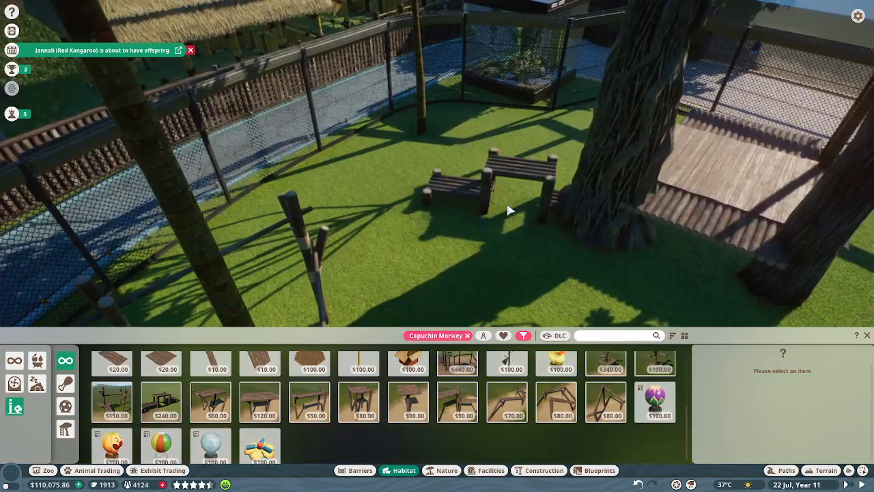
left_click(556, 402)
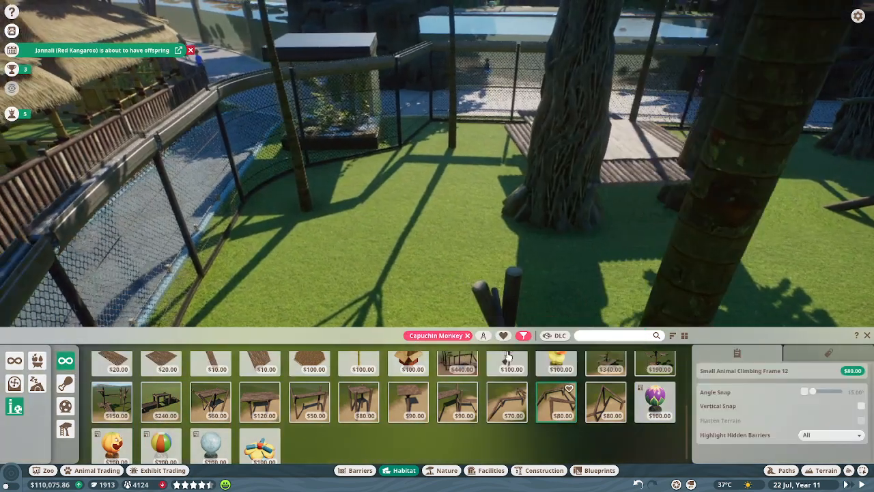
left_click(605, 402)
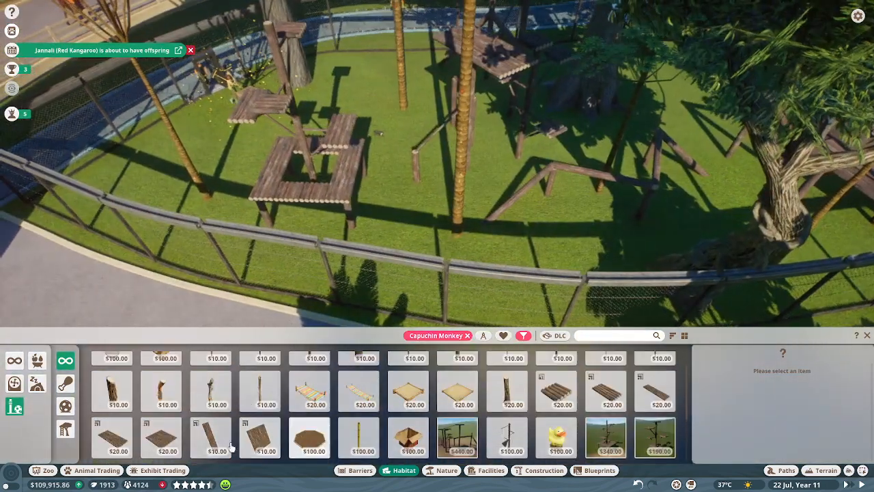
left_click(37, 361)
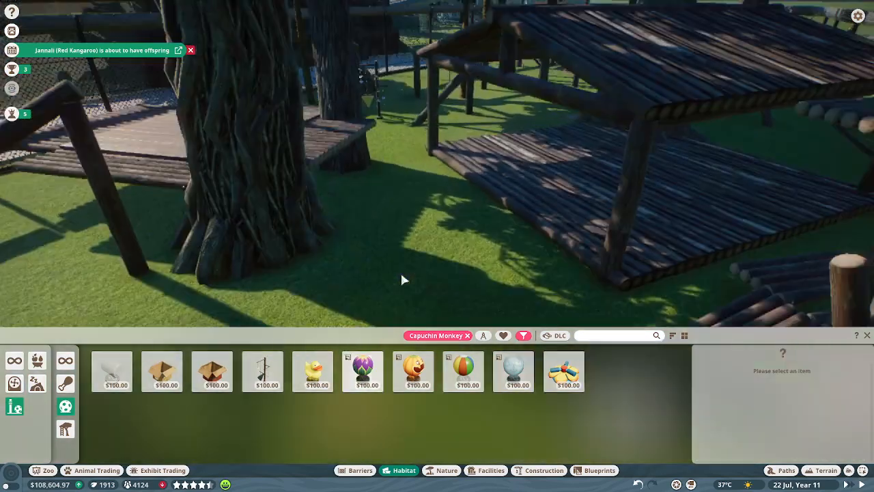
- Switch to the Nature catalogue and plant a leafy custard apple bush by the fence
left_click(446, 470)
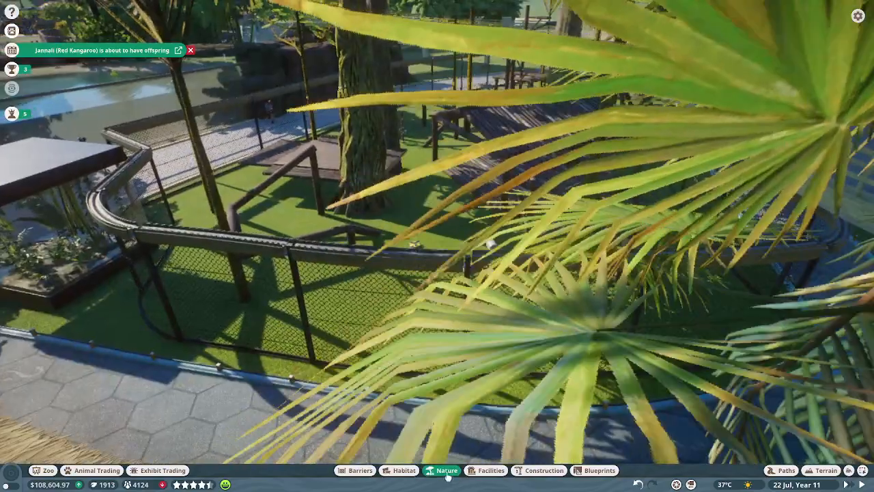
left_click(447, 470)
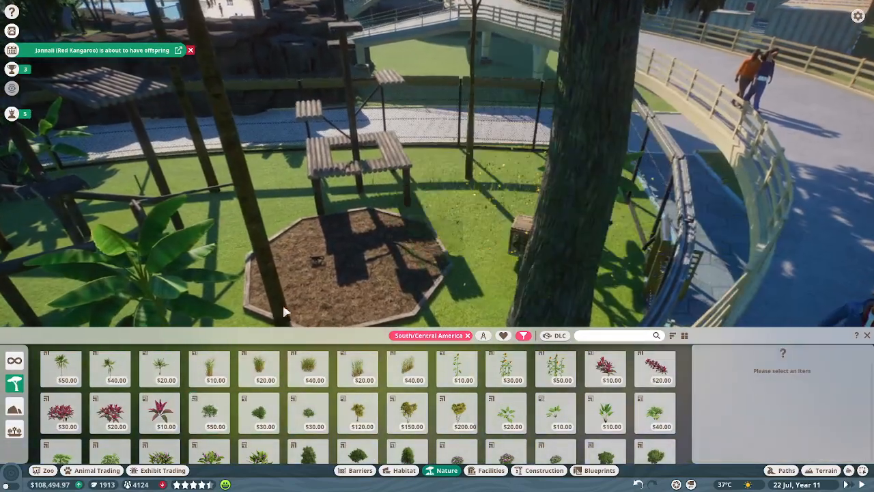
left_click(210, 412)
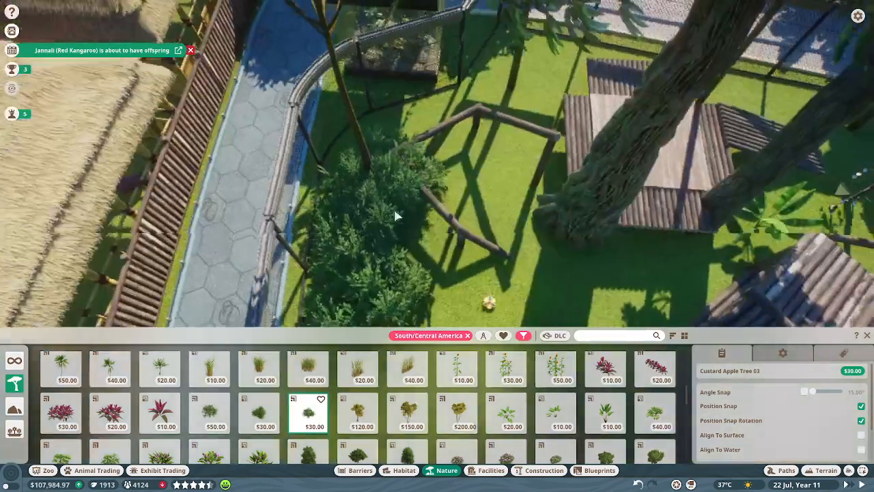
left_click(502, 224)
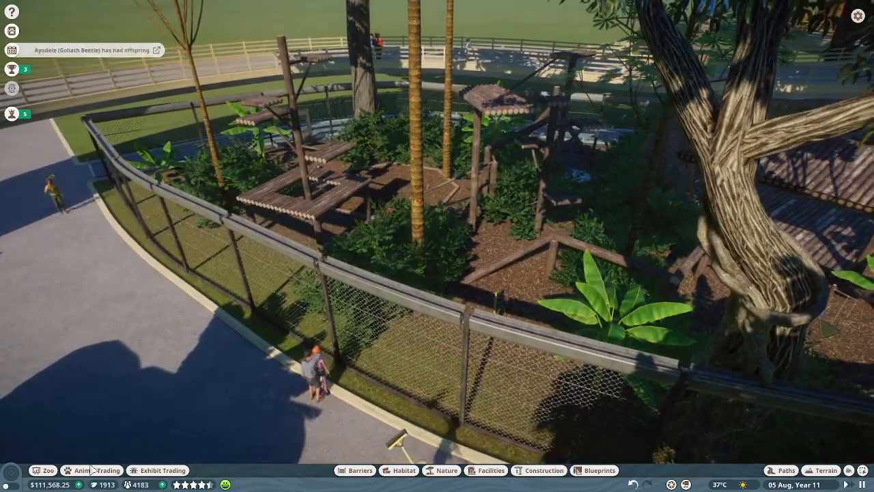
- View the animal market, close it, and open the completed vet research notice
left_click(95, 470)
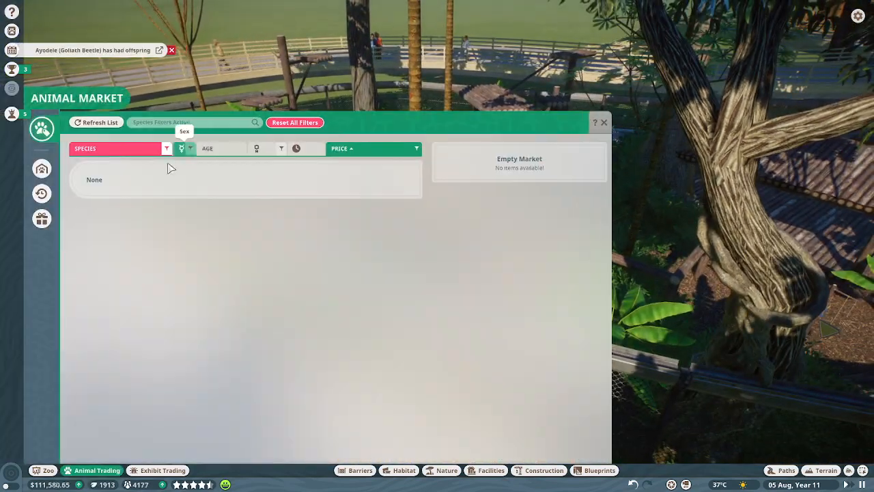
left_click(604, 122)
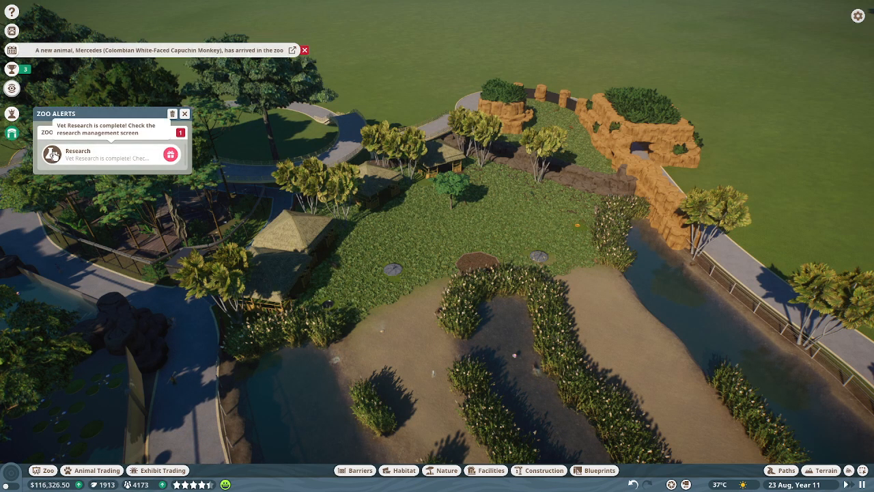
left_click(170, 154)
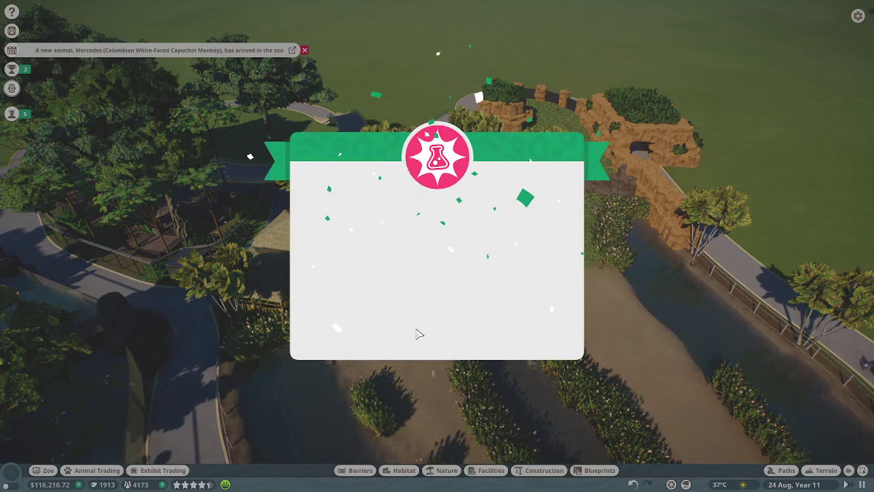